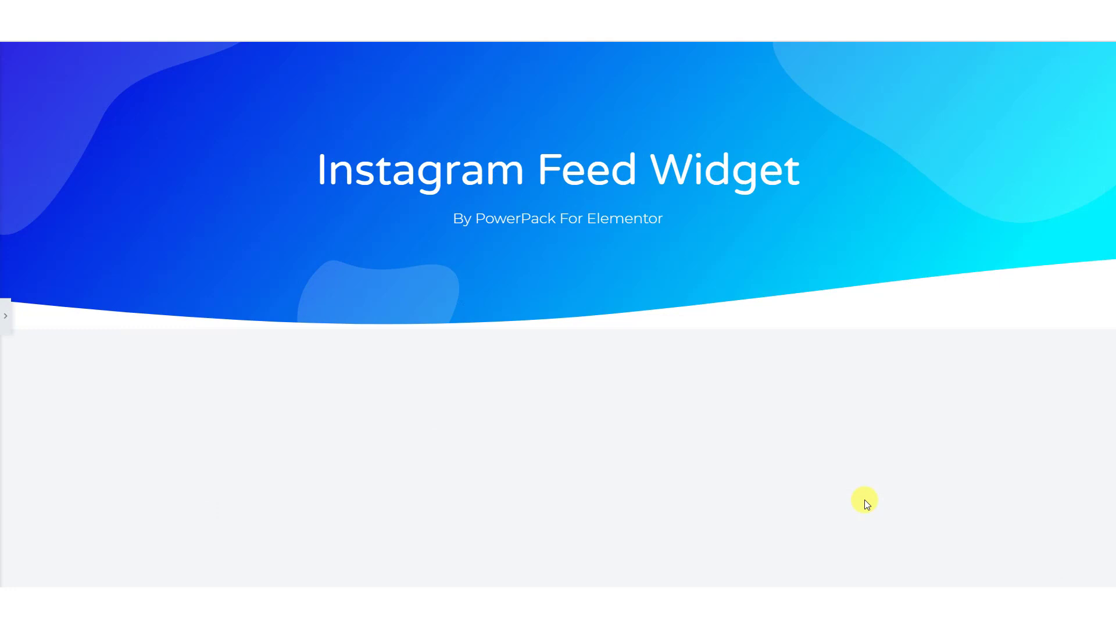
# - Open the widget panel and search 'ins' to find the PowerPack Instagram Feed widget
pyautogui.click(5, 316)
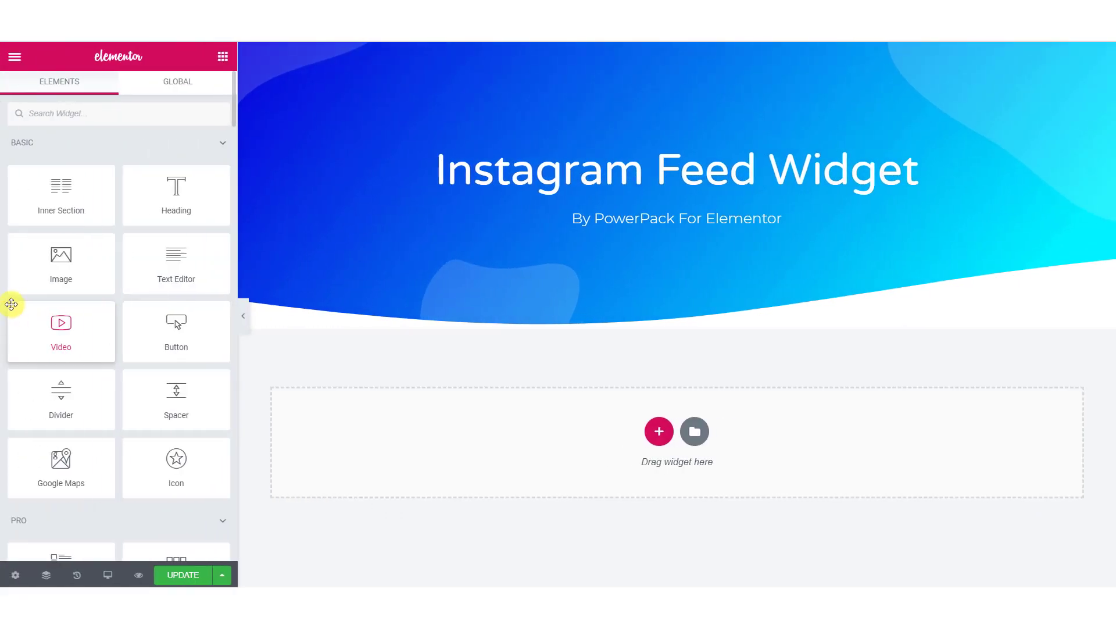
pyautogui.write('ins')
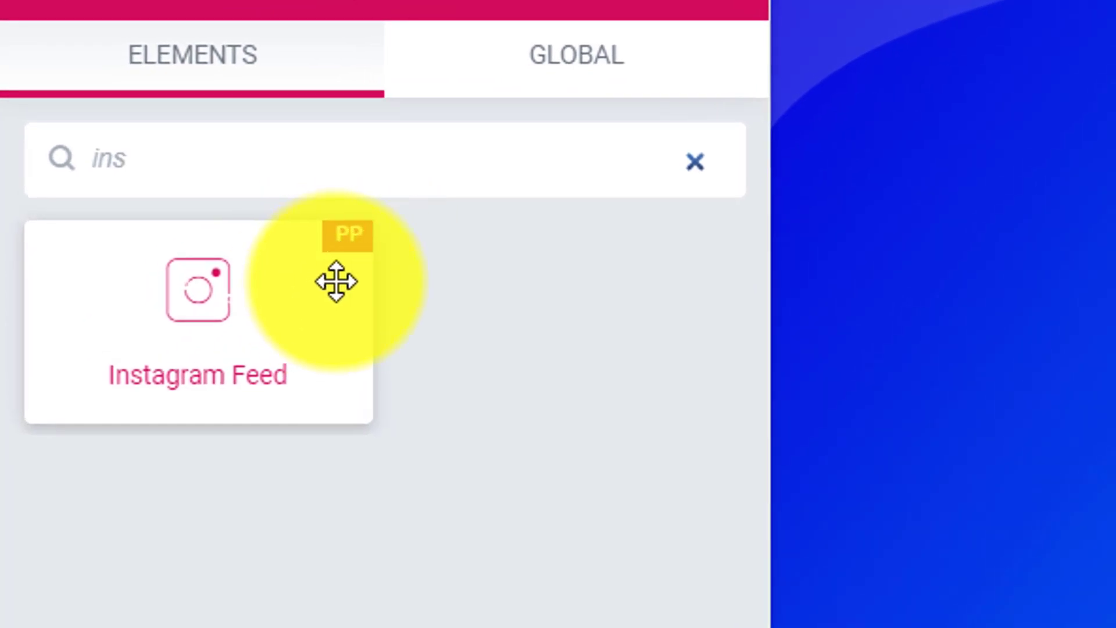
pyautogui.moveTo(191, 313)
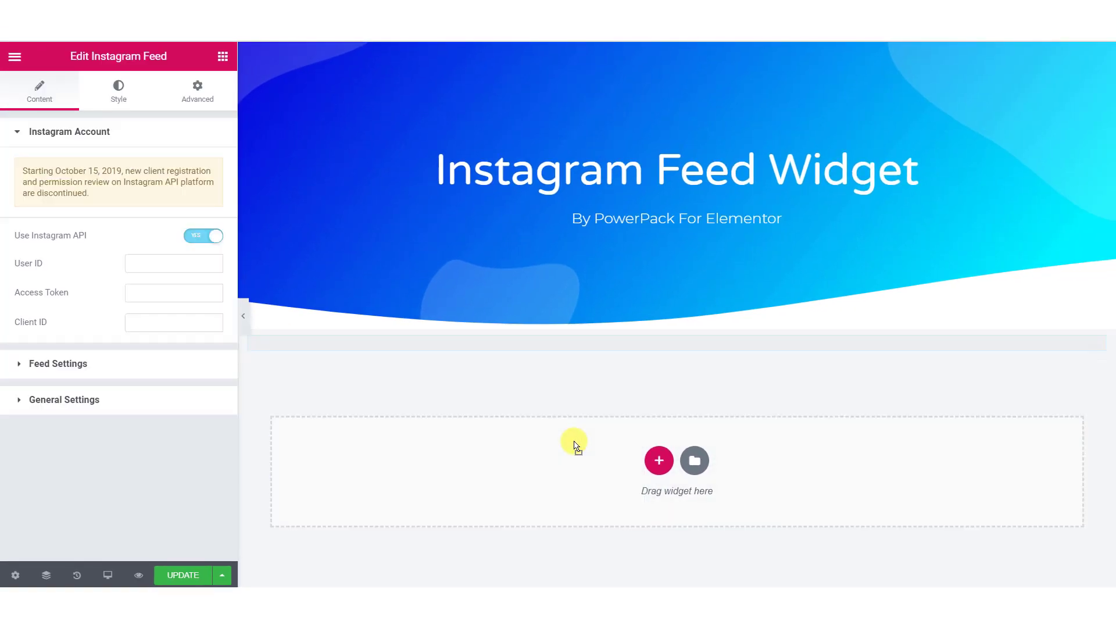
pyautogui.moveTo(555, 348)
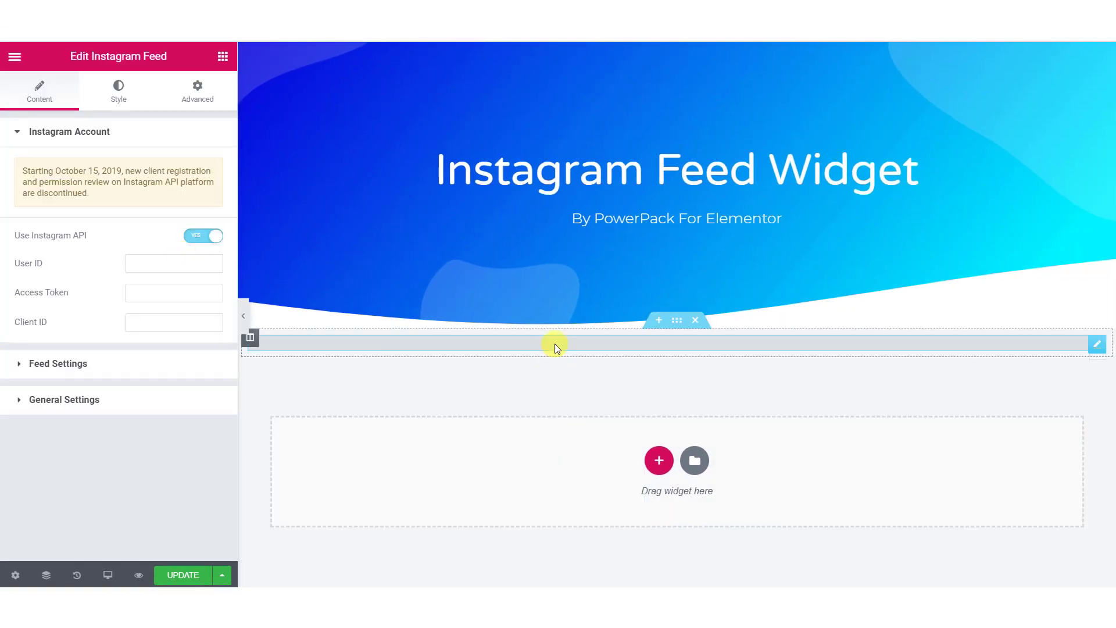
pyautogui.moveTo(161, 118)
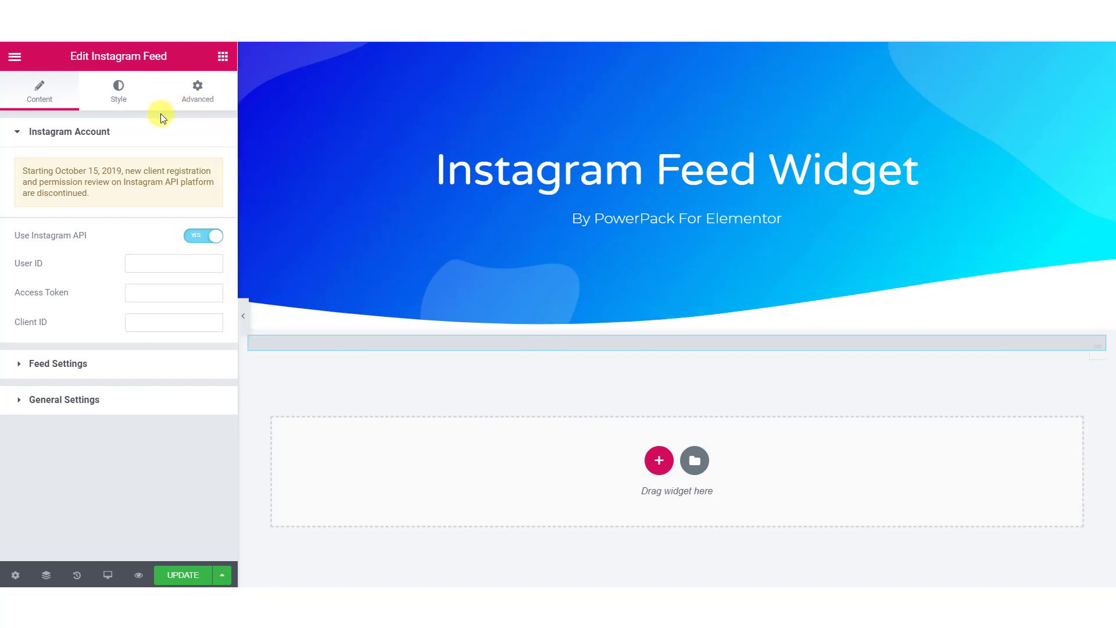
pyautogui.moveTo(139, 127)
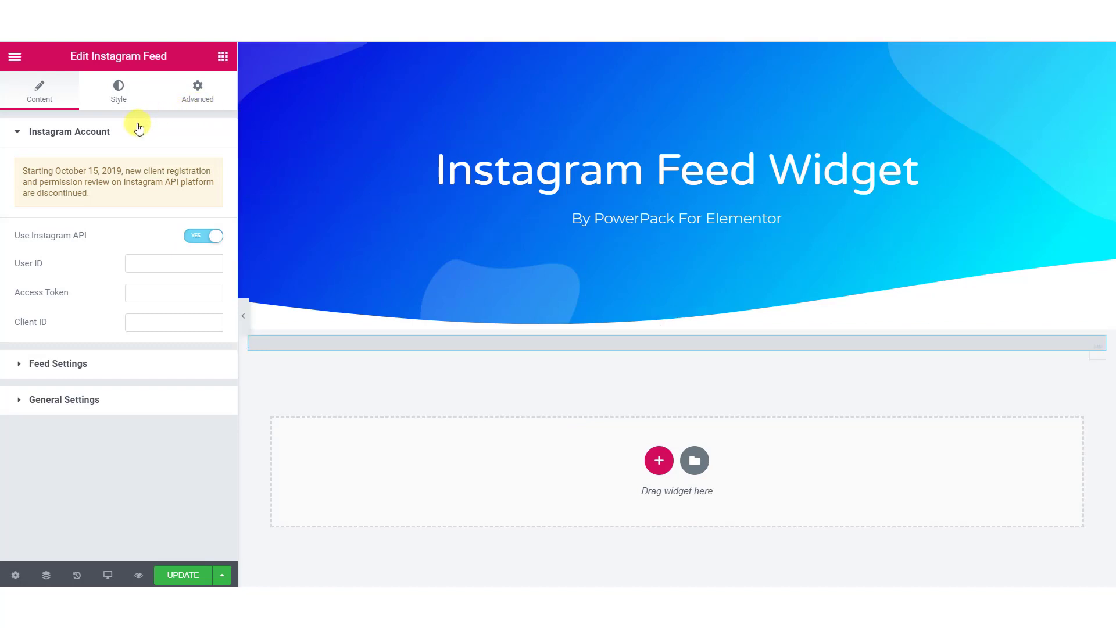
pyautogui.click(203, 235)
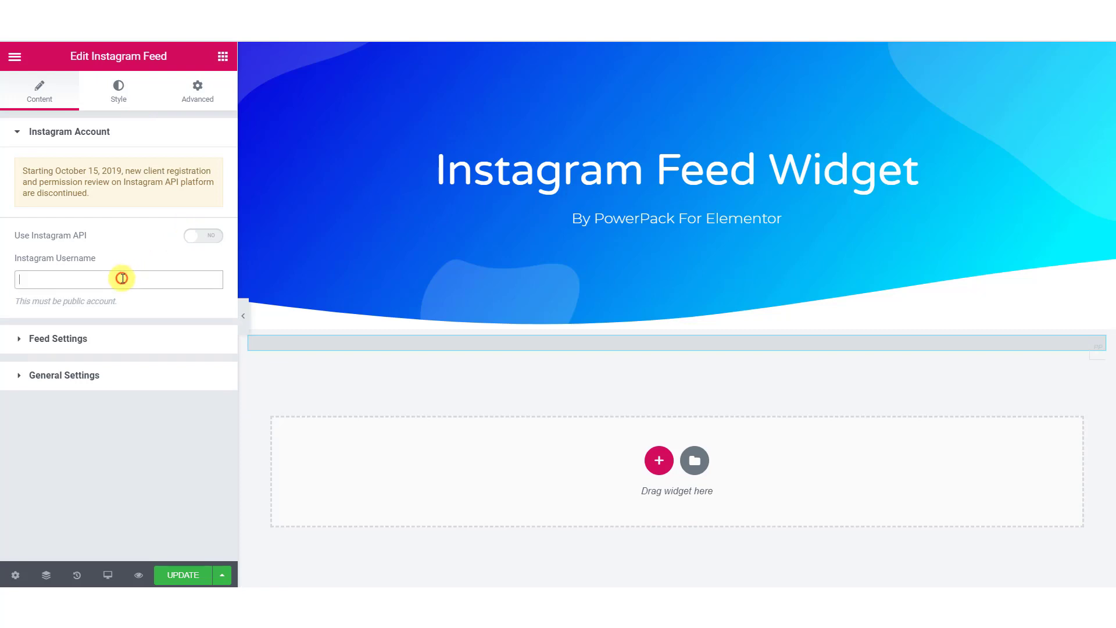
pyautogui.write('montagne_my_life')
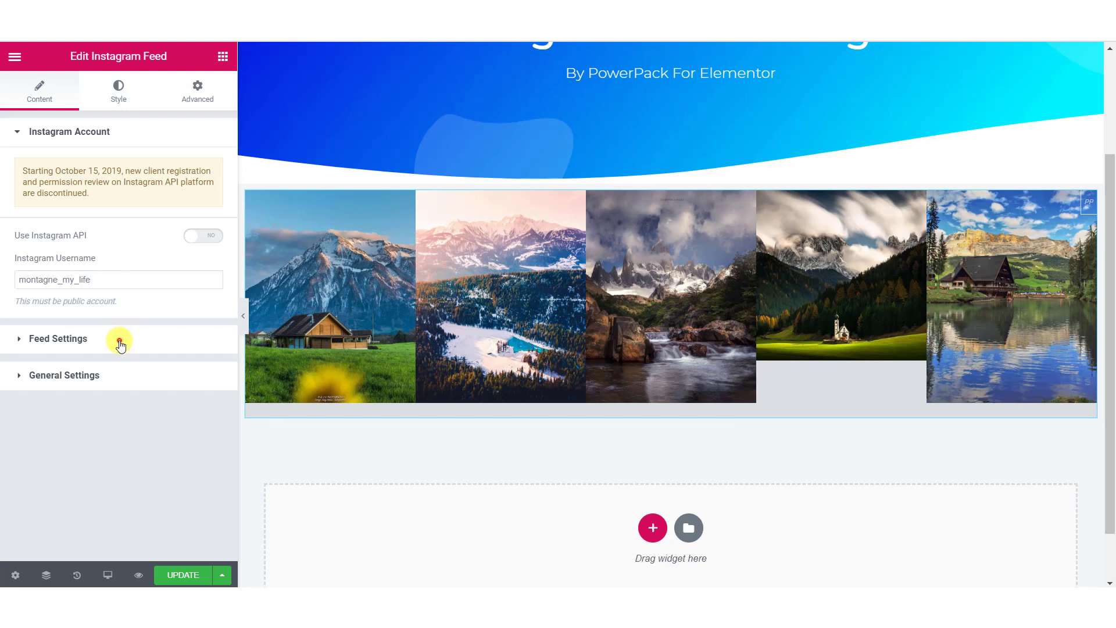
# - In Feed Settings, set Images Count 6, Standard Resolution, and Sort By None
pyautogui.click(57, 339)
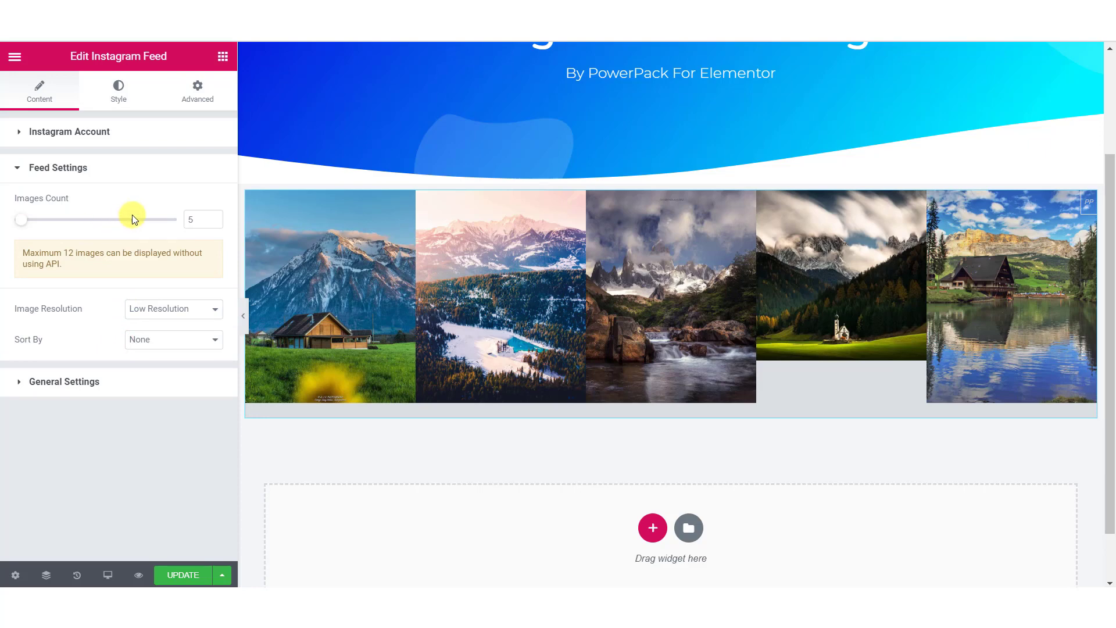
pyautogui.click(215, 214)
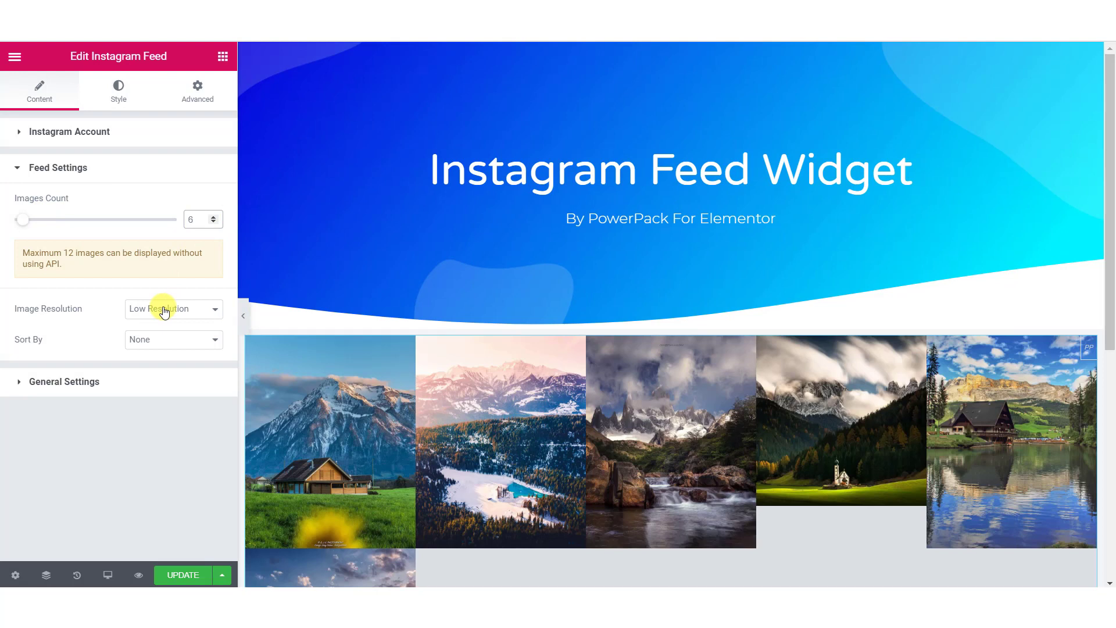
pyautogui.click(173, 308)
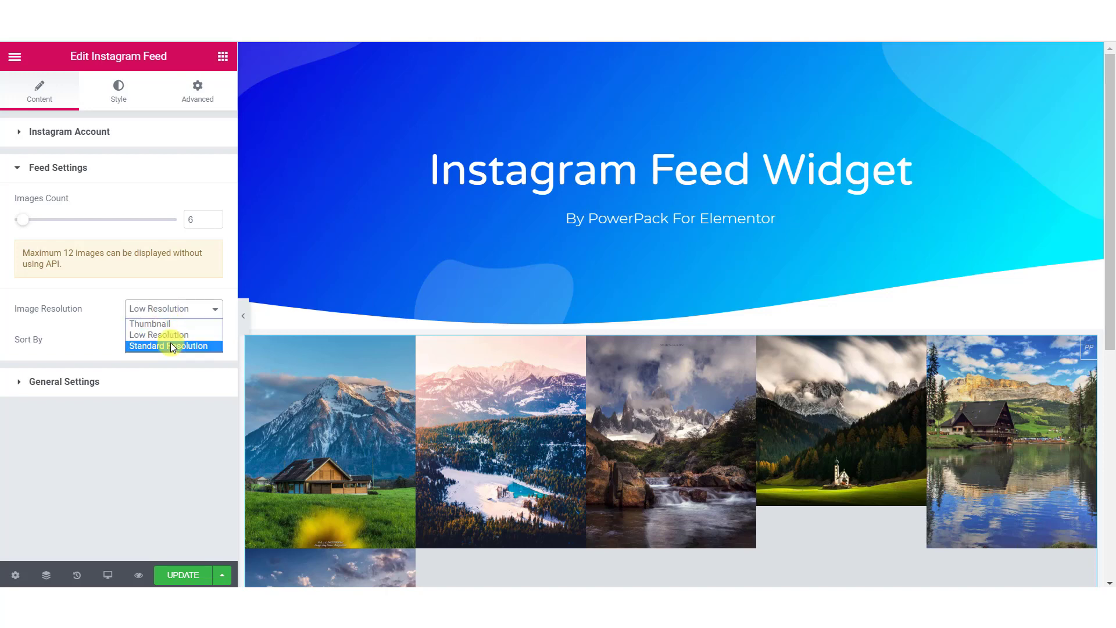
pyautogui.click(172, 346)
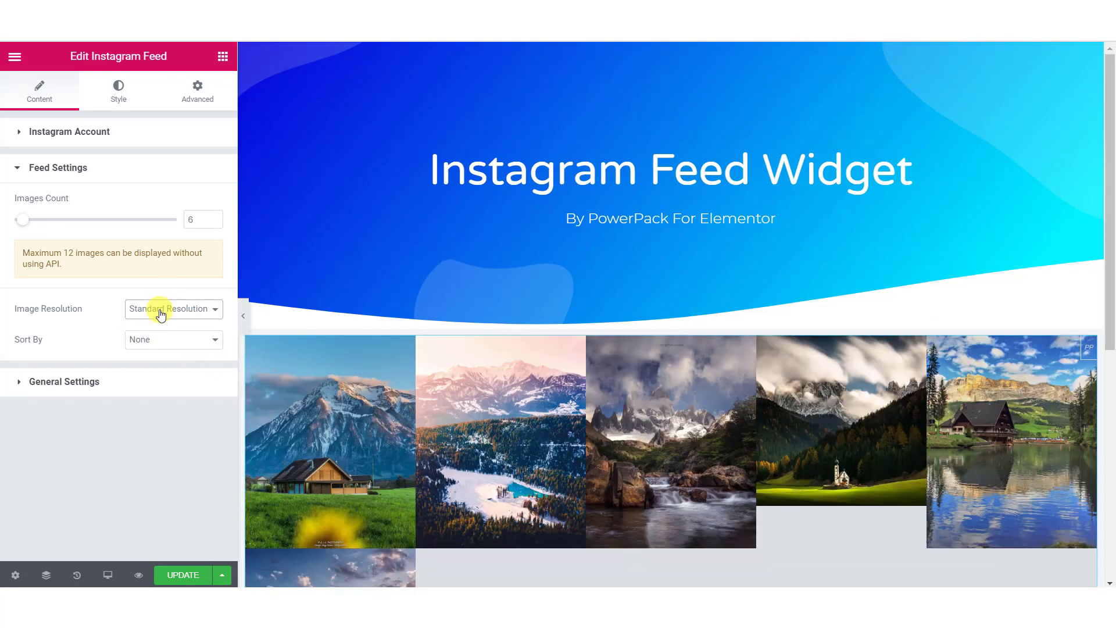
pyautogui.click(174, 339)
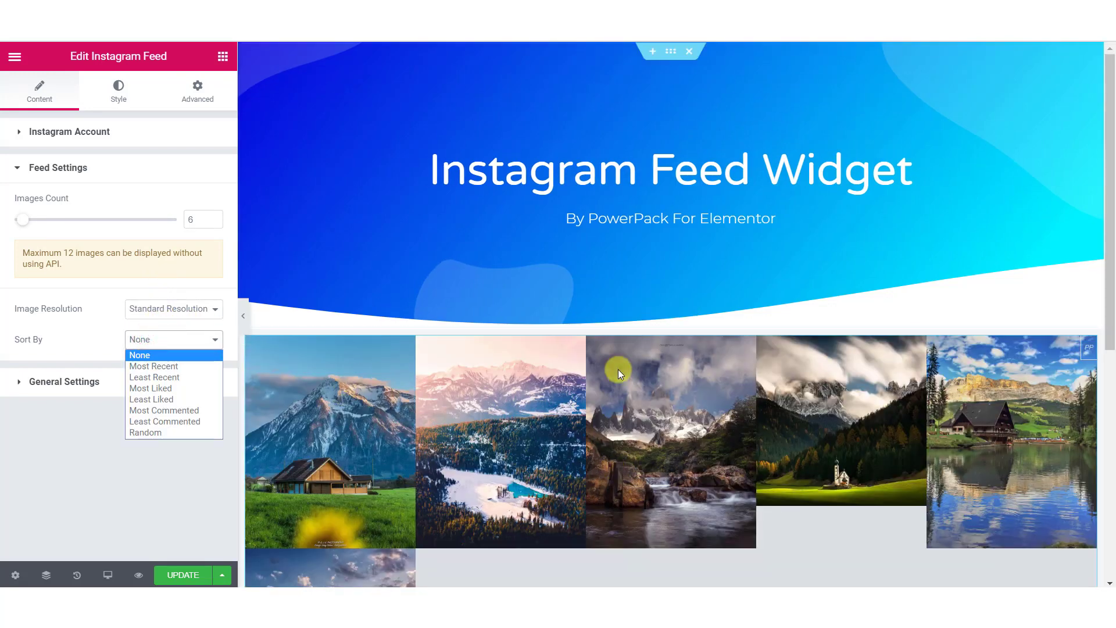
pyautogui.click(139, 354)
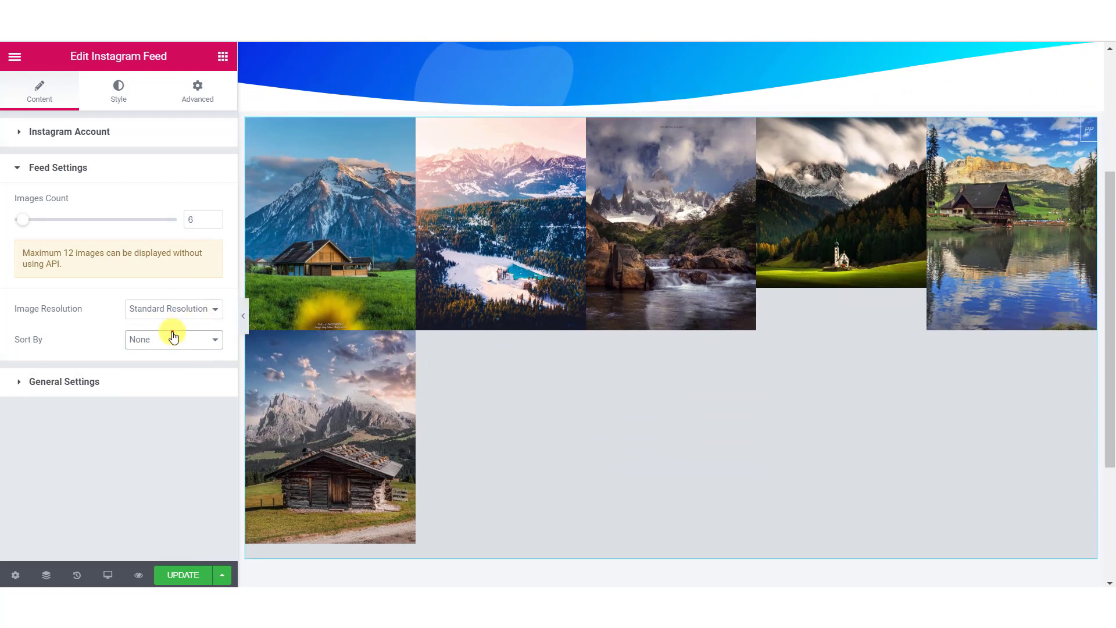
pyautogui.click(174, 339)
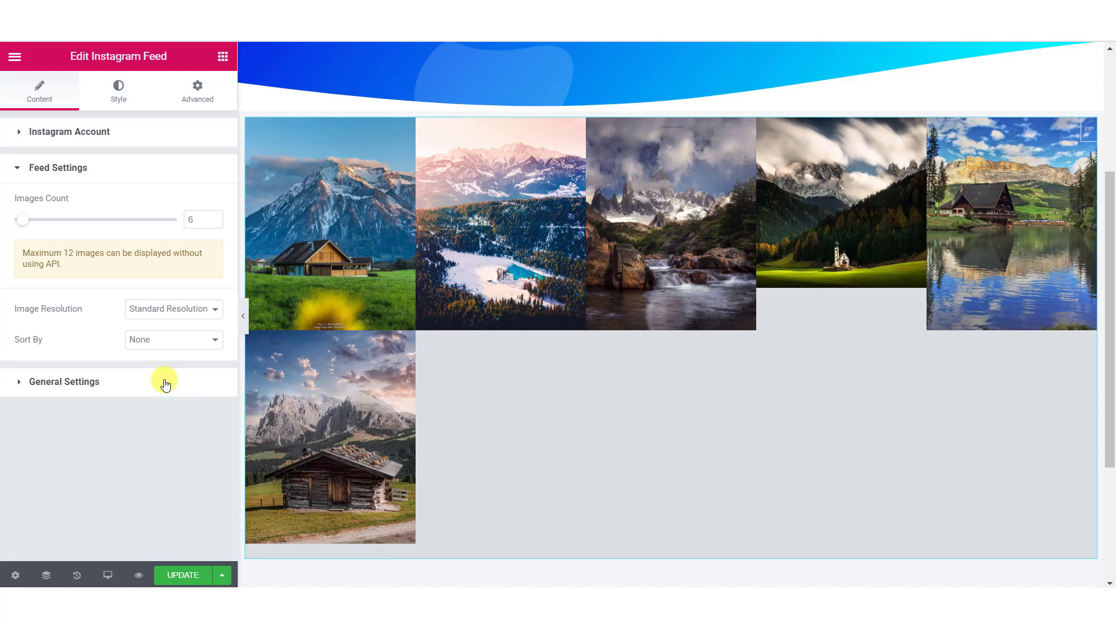
# - In General Settings, preview the Masonry layout, then switch Layout back to Grid
pyautogui.click(64, 382)
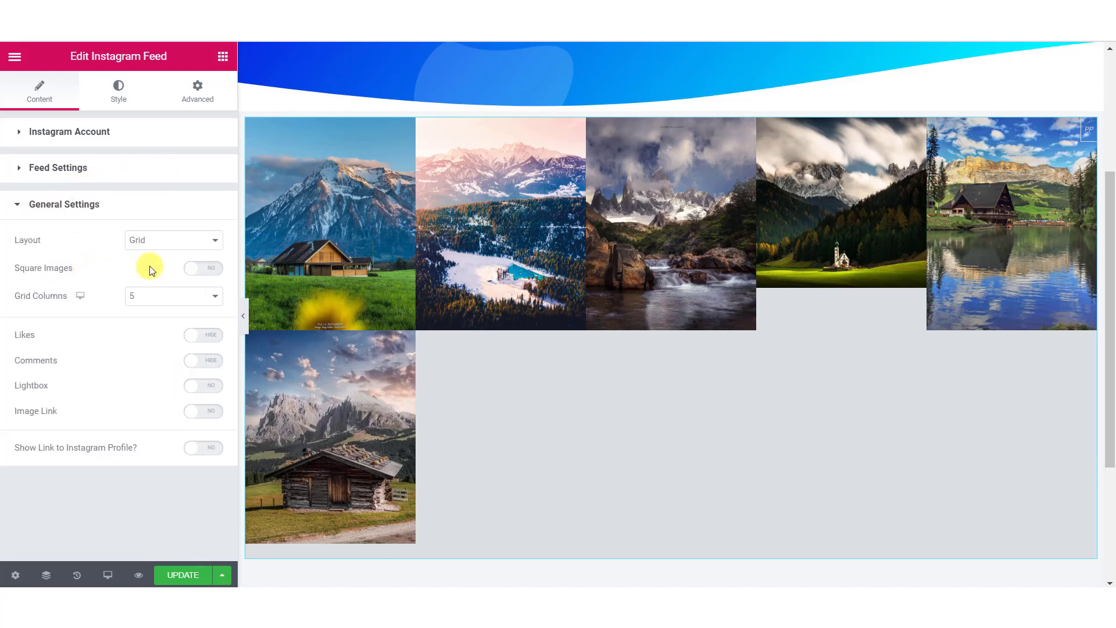
pyautogui.click(173, 240)
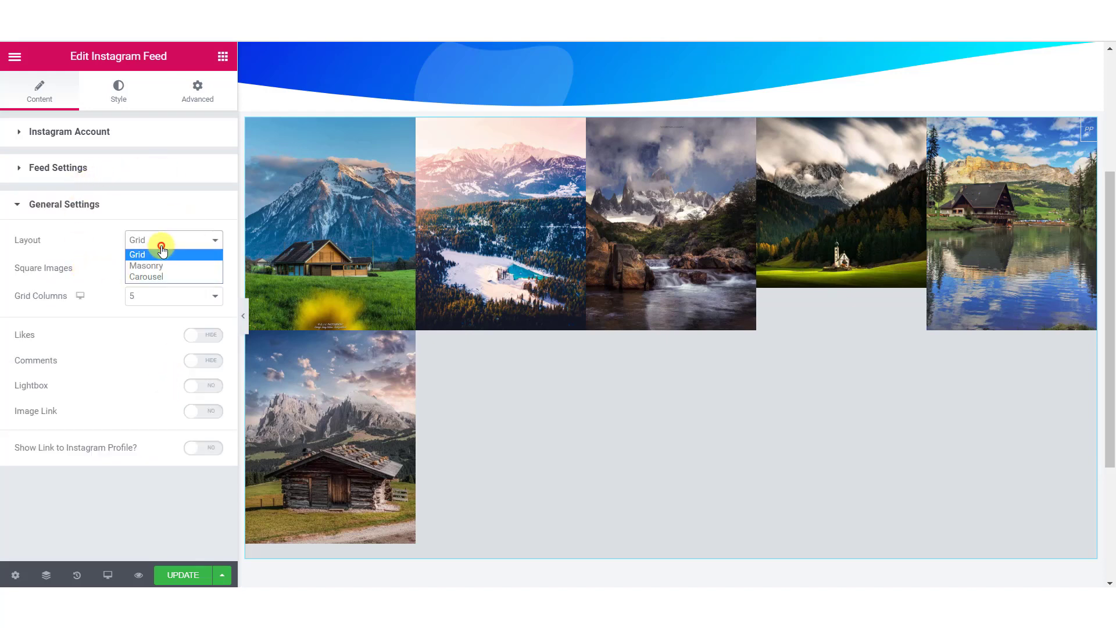
pyautogui.click(146, 266)
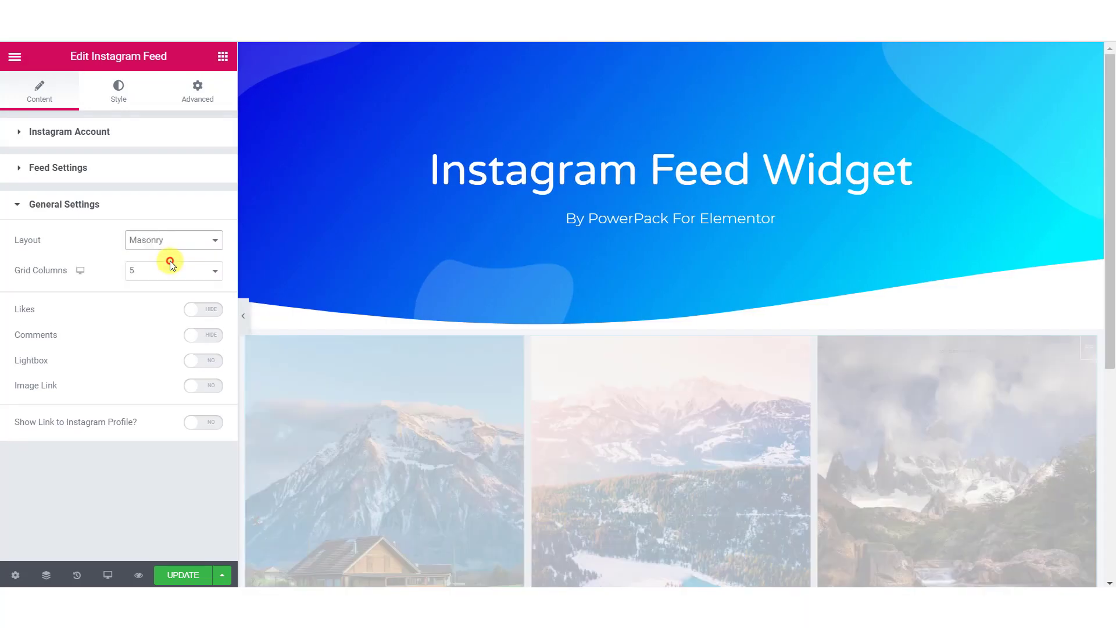
pyautogui.click(171, 239)
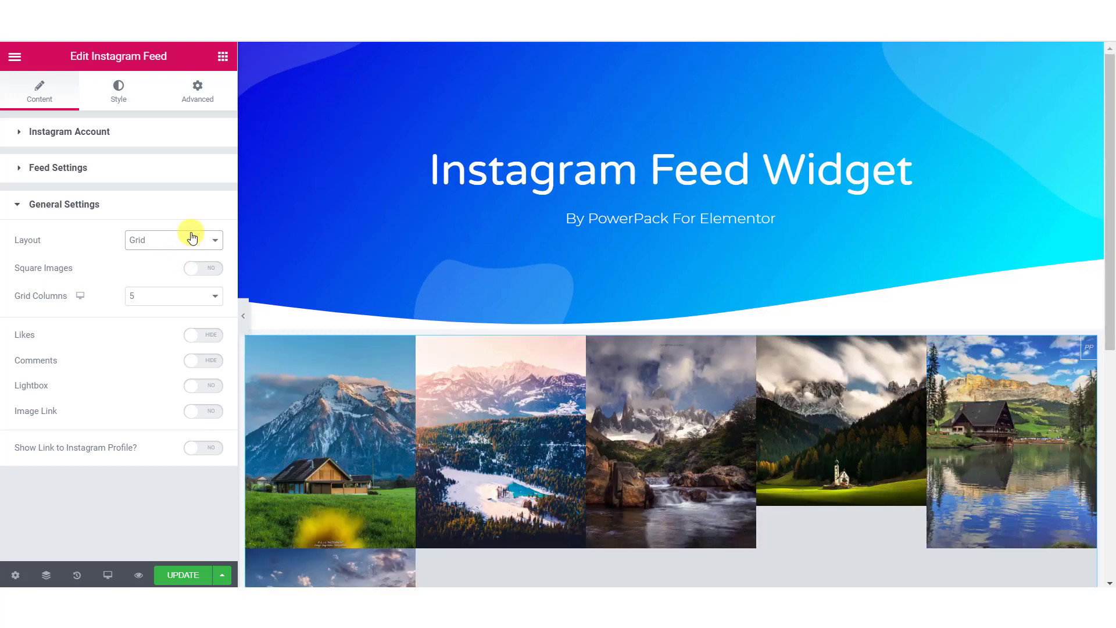
pyautogui.scroll(-3)
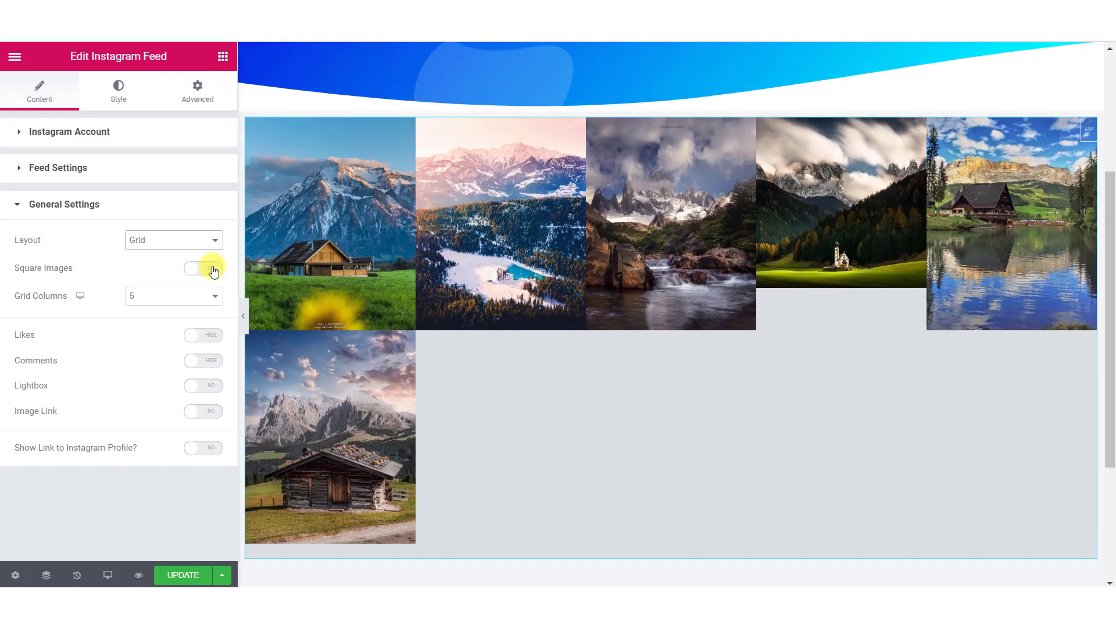
# - Turn Square Images on so the six photos form a square three-column grid
pyautogui.click(203, 269)
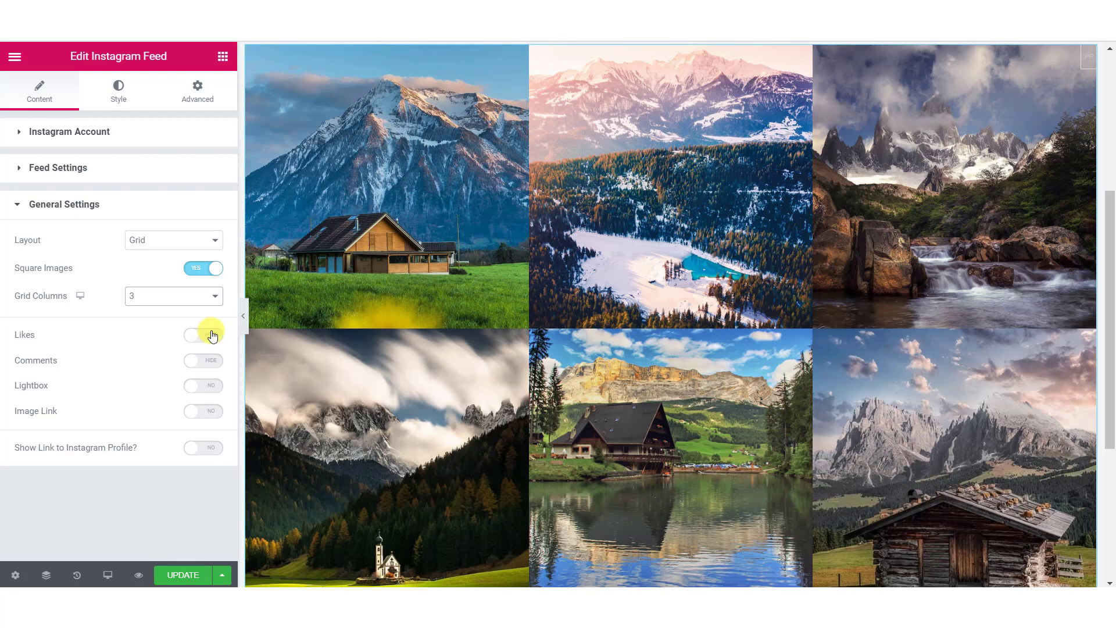
# - Show Likes and Comments on hover, enable Lightbox, and turn on the profile link
pyautogui.click(203, 335)
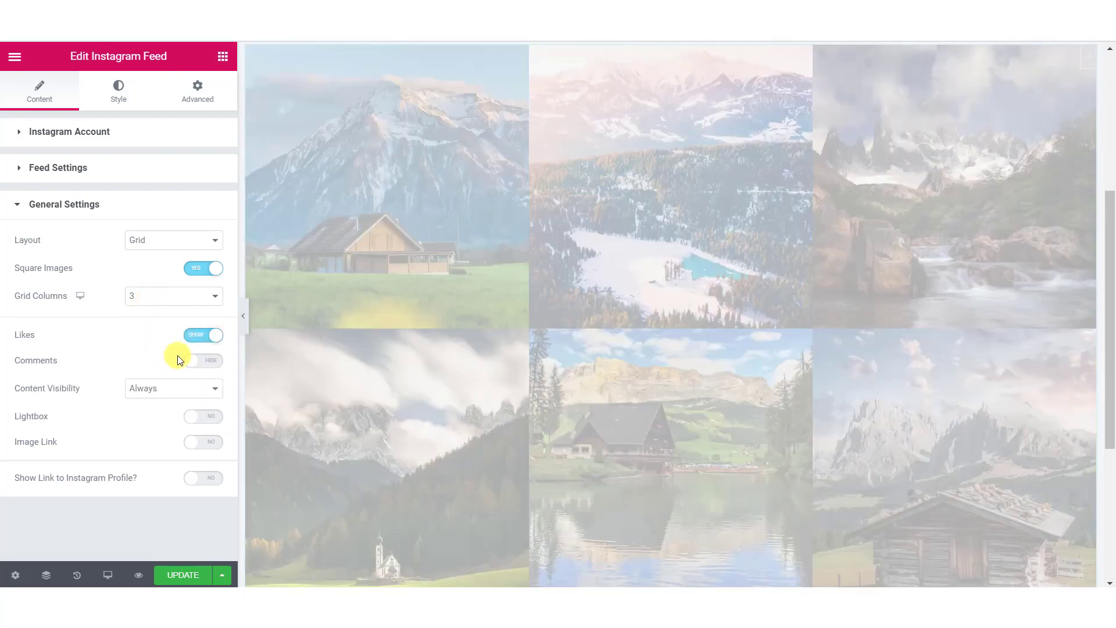
pyautogui.click(203, 360)
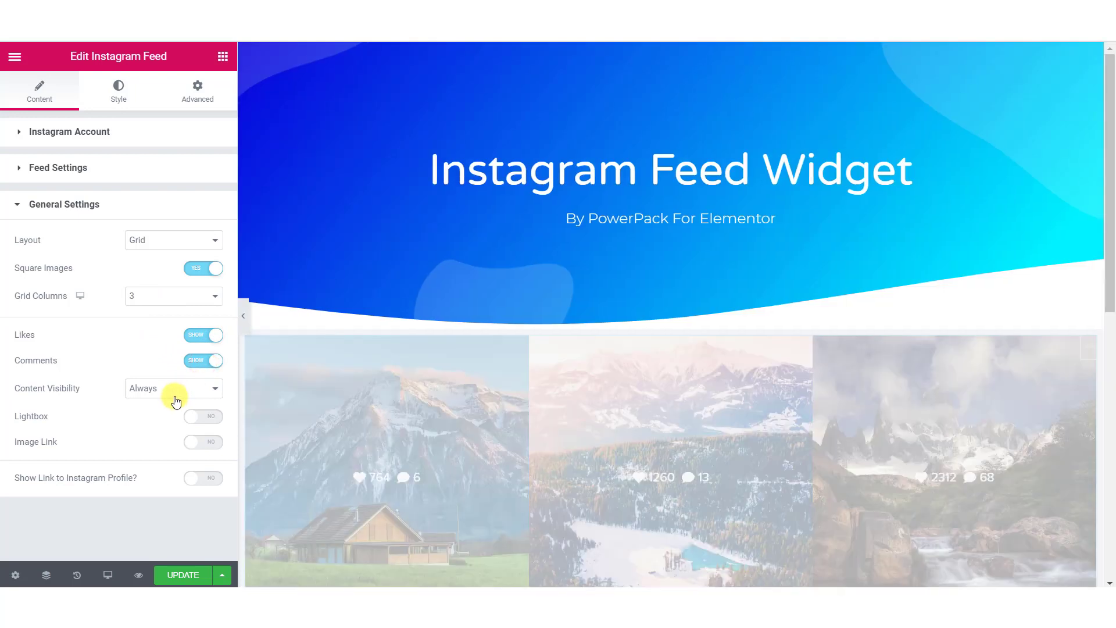
pyautogui.click(173, 388)
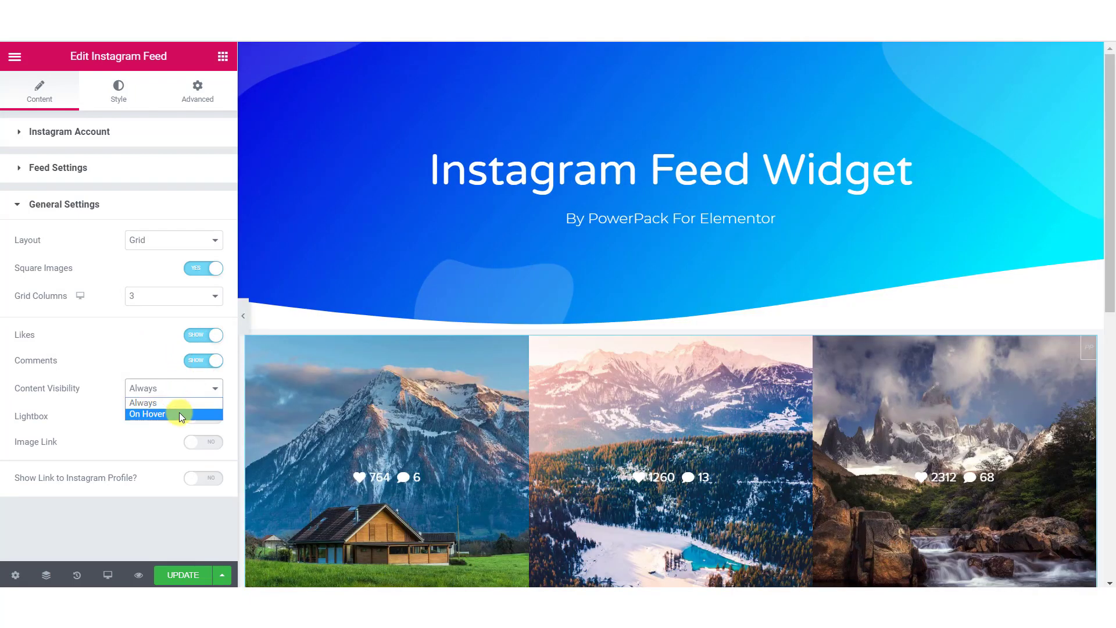
pyautogui.click(146, 415)
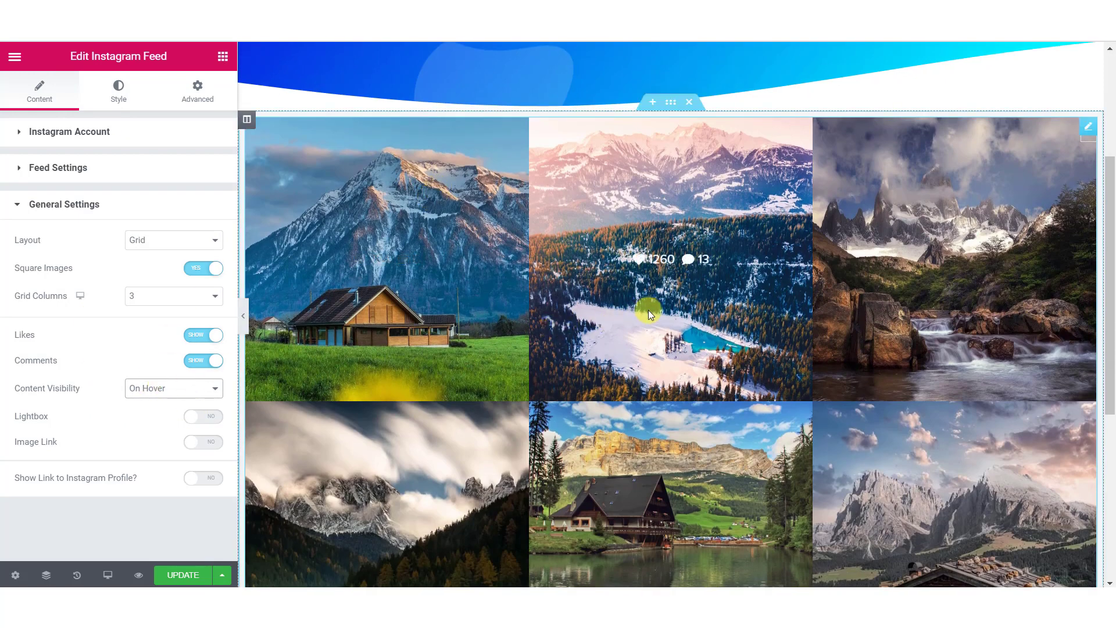
pyautogui.moveTo(361, 516)
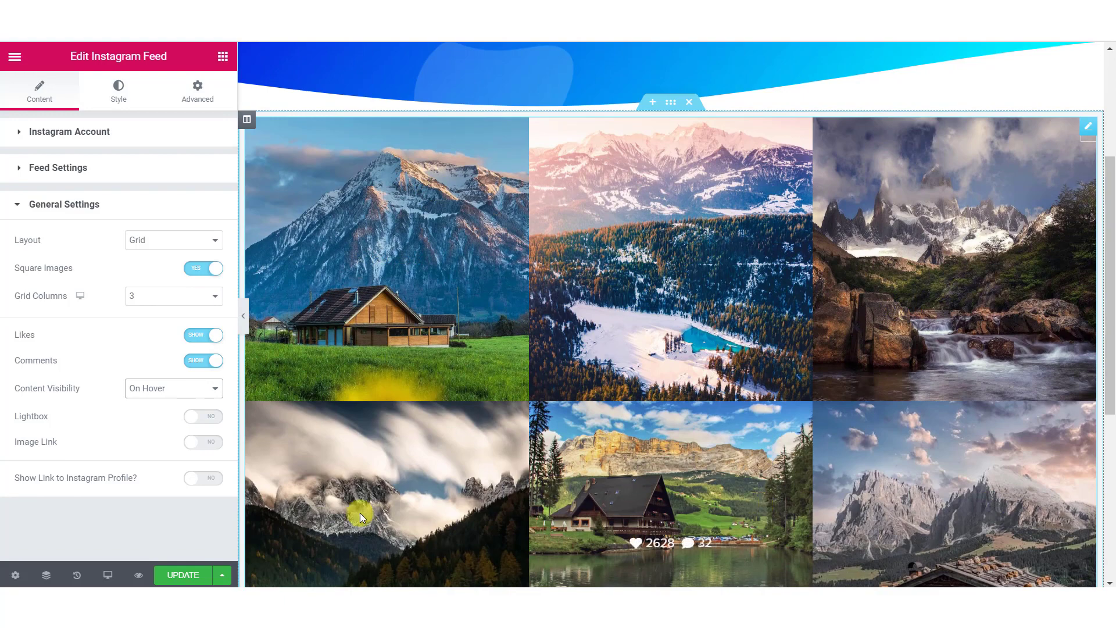
pyautogui.click(203, 417)
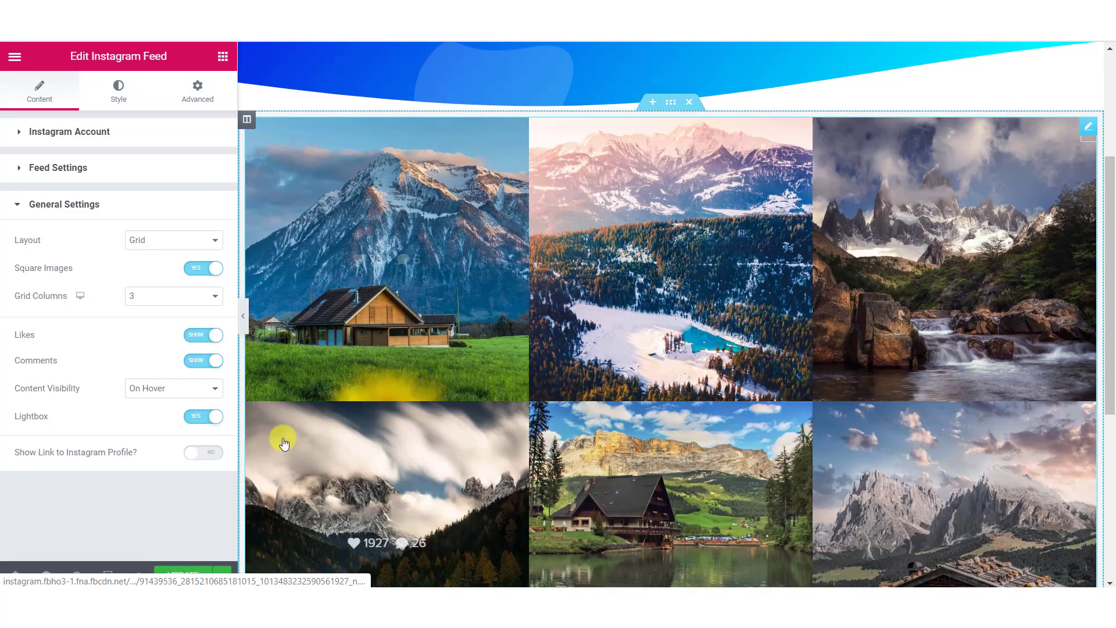
pyautogui.click(203, 453)
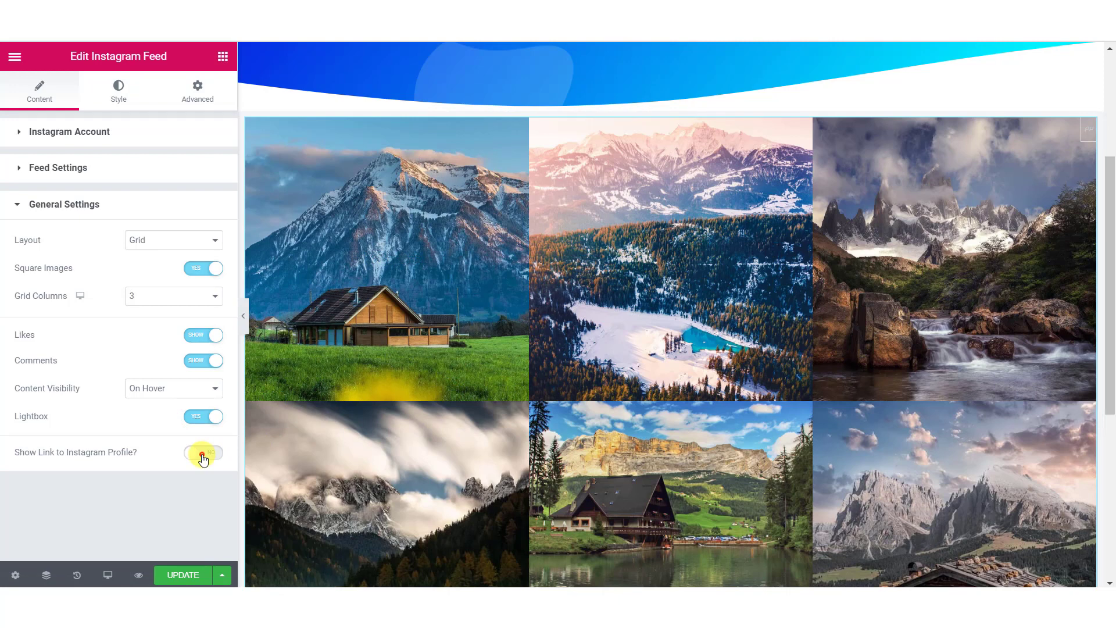
# - Check the 'Follow Us @ Instagram' link title, profile URL and Instagram title icon
pyautogui.click(203, 457)
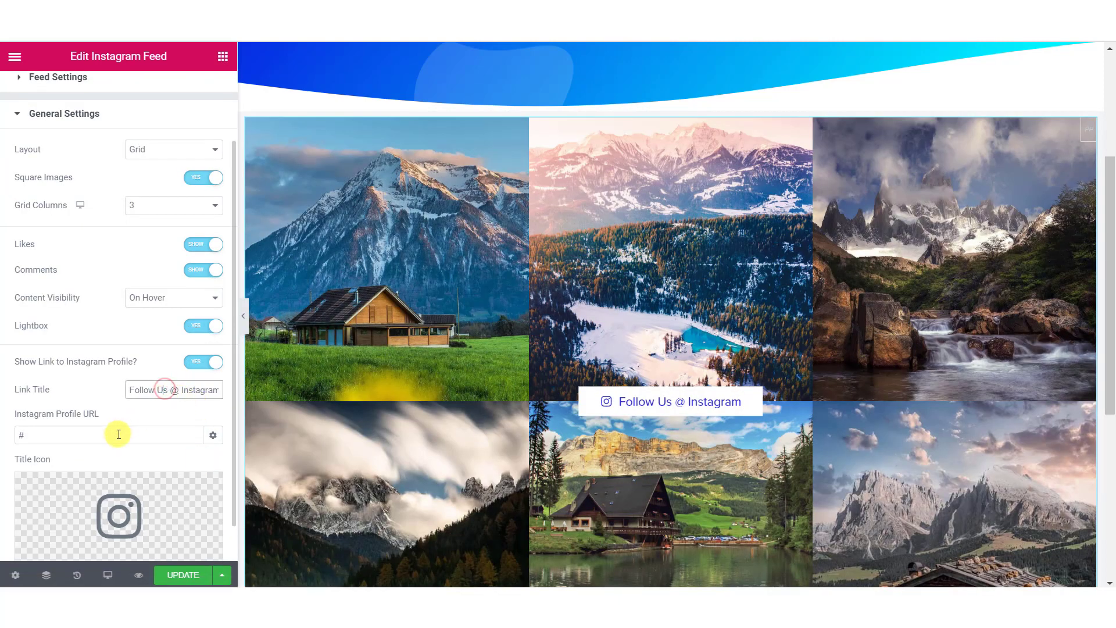
pyautogui.scroll(-3)
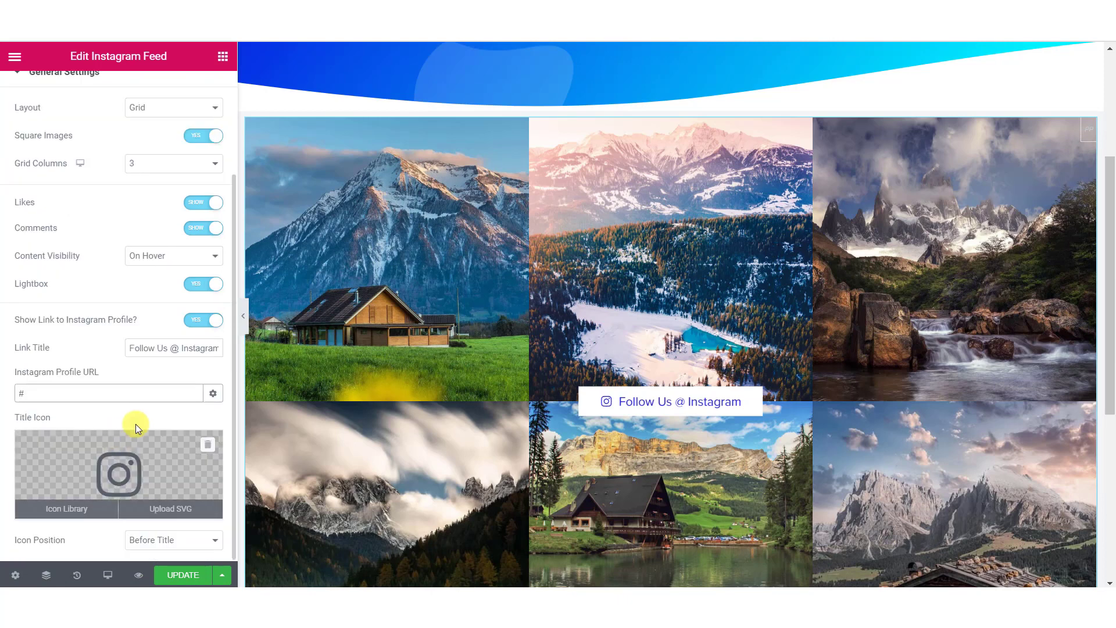
pyautogui.moveTo(138, 453)
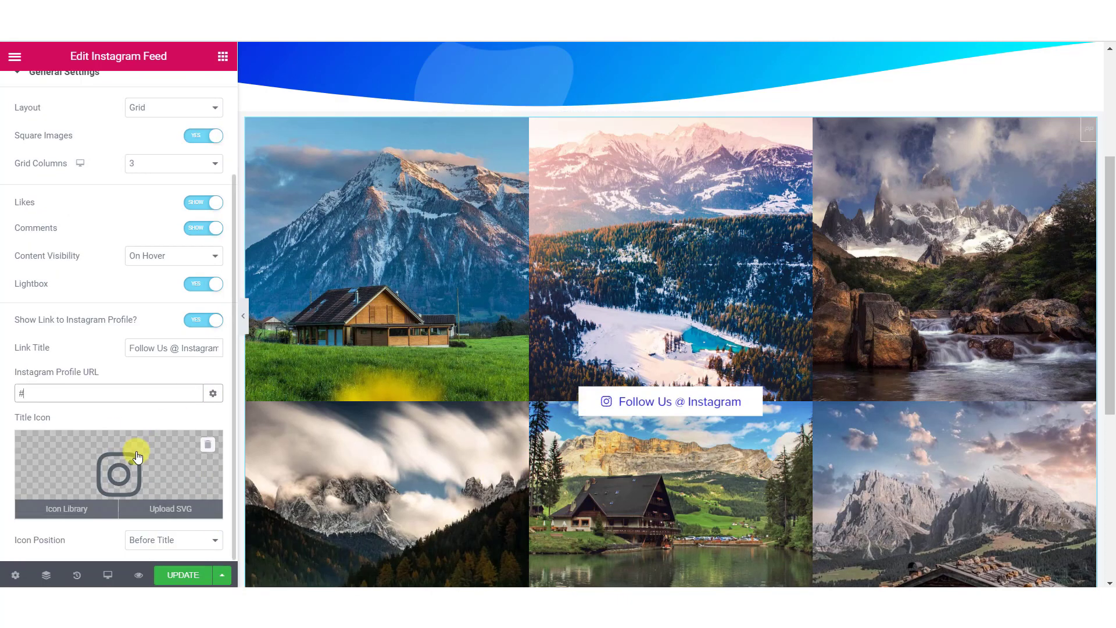
pyautogui.click(118, 91)
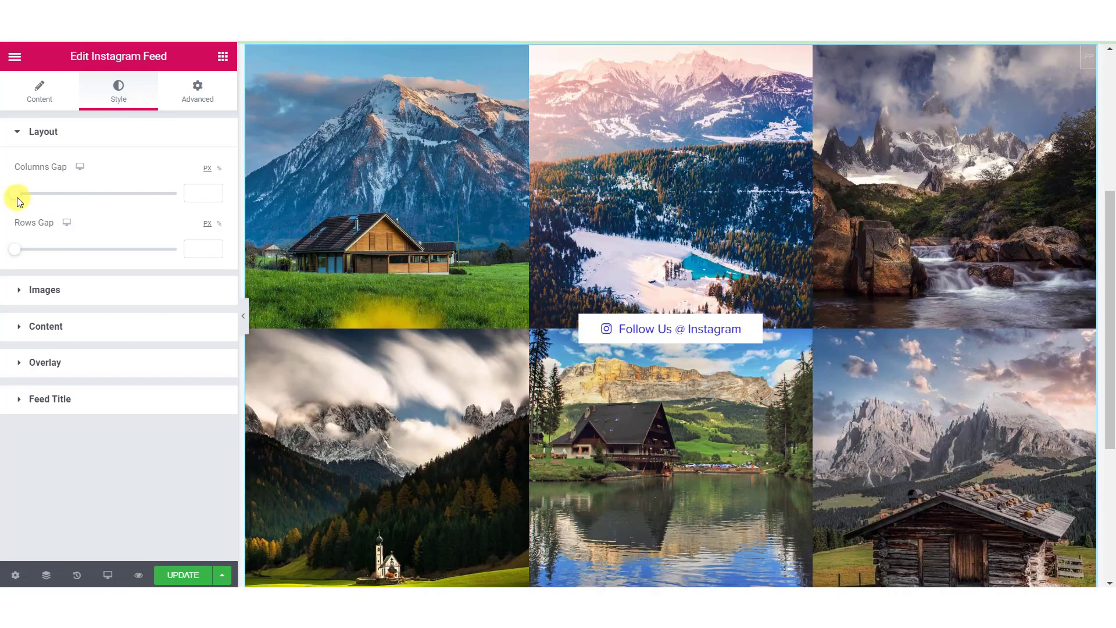
# - Try a Columns Gap of 22, then return it to 0
pyautogui.moveTo(14, 193); pyautogui.dragTo(47, 193)
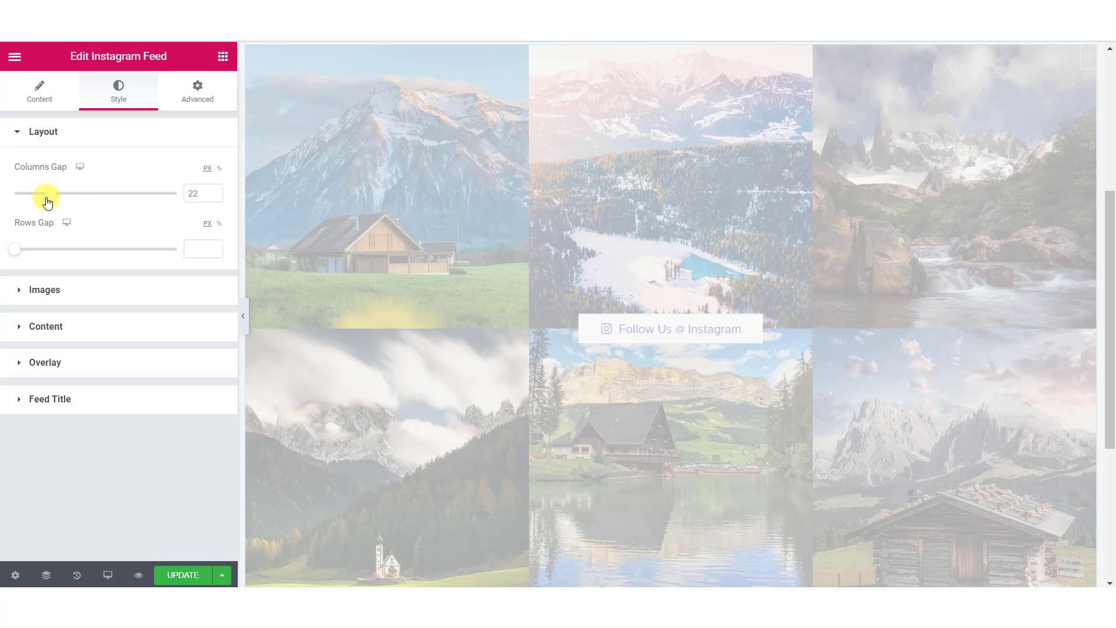
pyautogui.moveTo(47, 193); pyautogui.dragTo(13, 193)
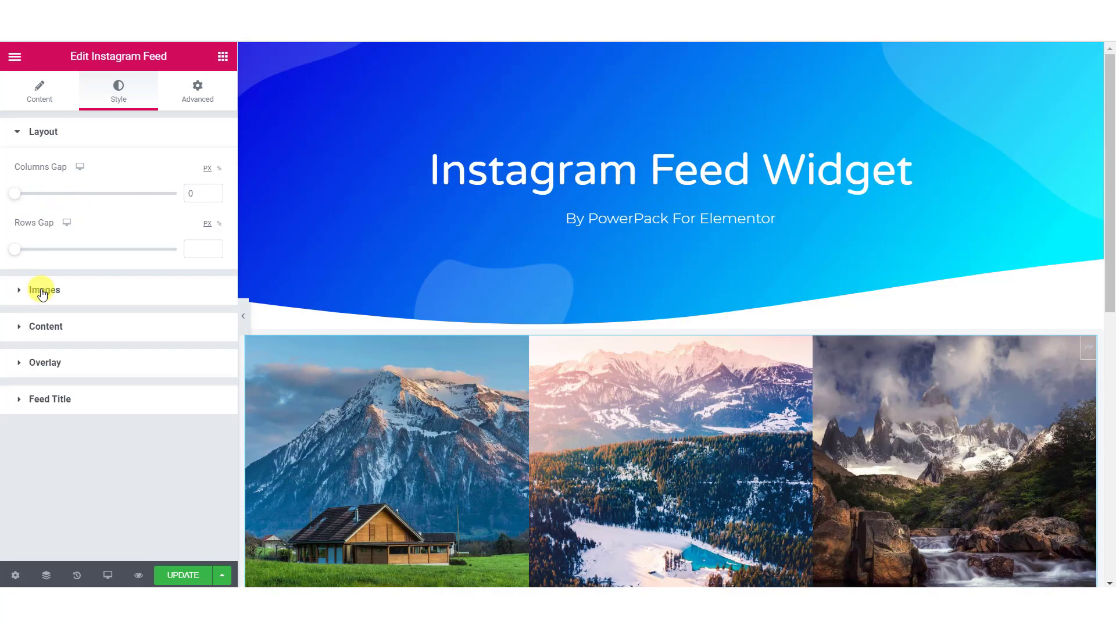
# - Expand Images, preview Grayscale Image, then switch it off to keep full colour
pyautogui.click(42, 289)
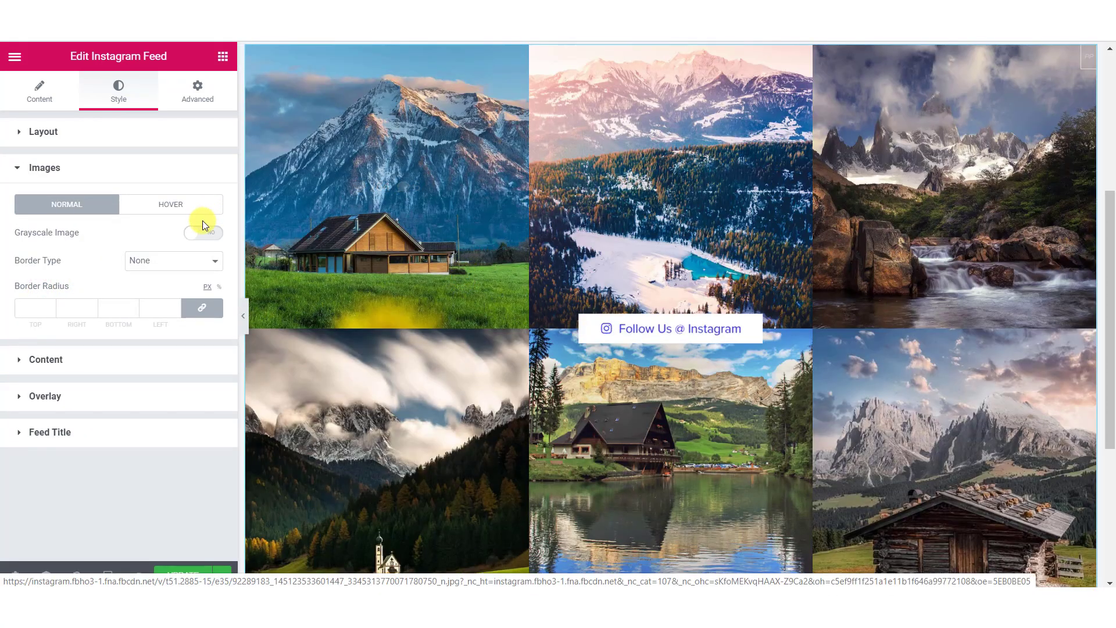
pyautogui.click(203, 233)
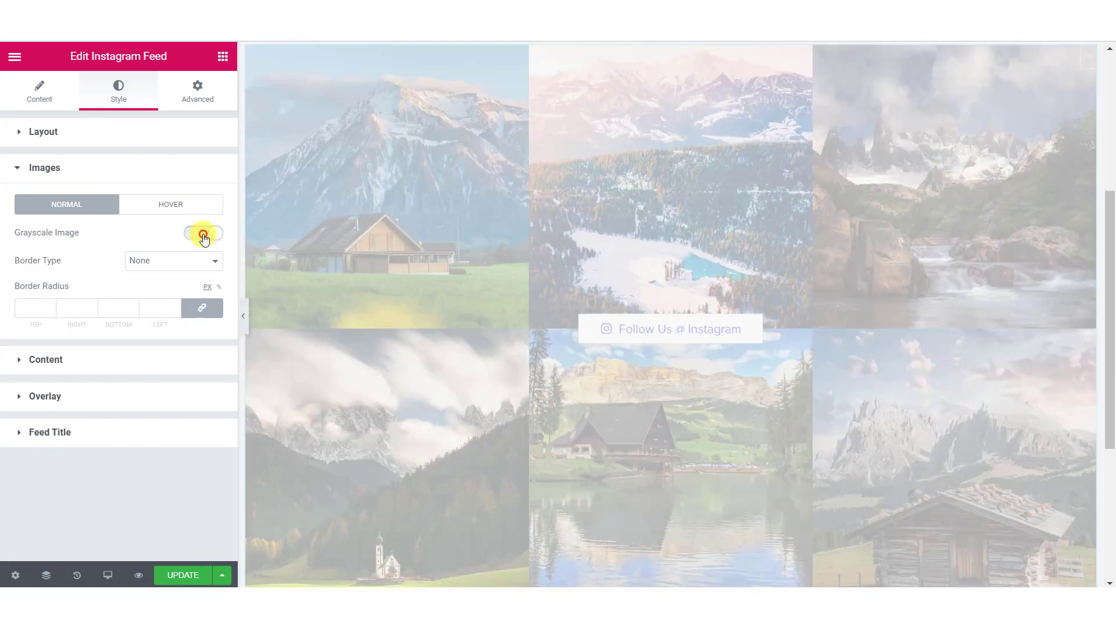
pyautogui.click(203, 233)
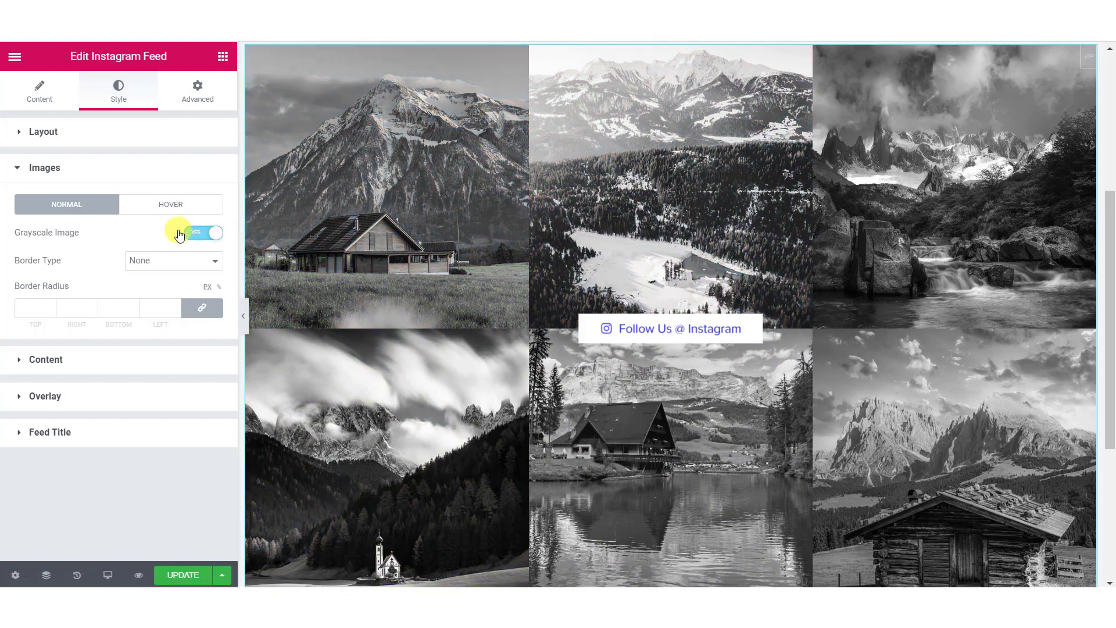
pyautogui.click(204, 232)
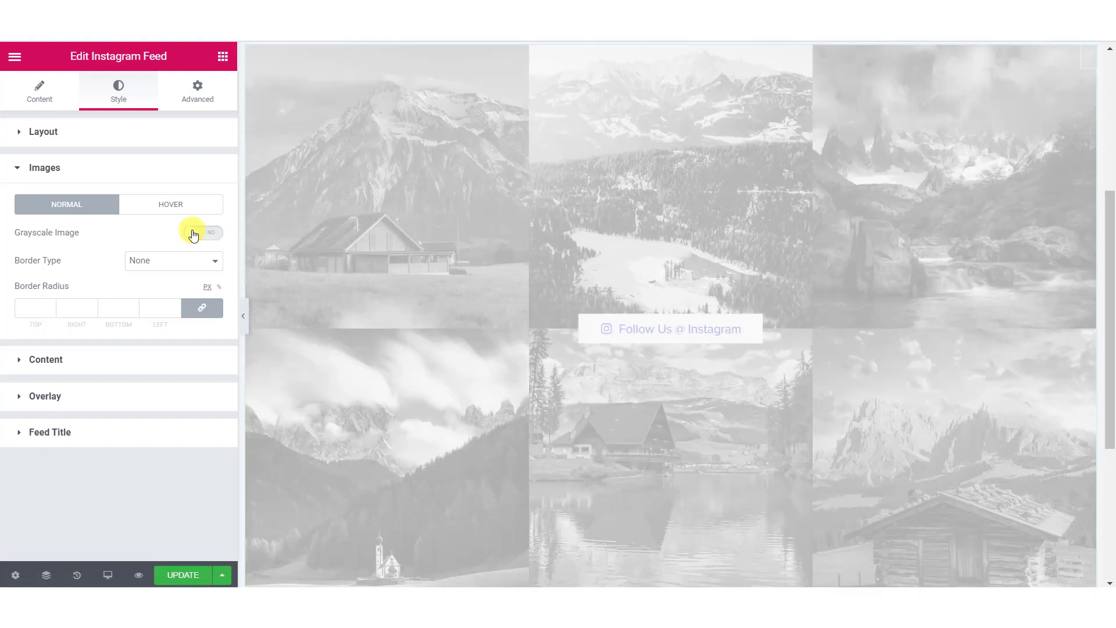
pyautogui.click(203, 232)
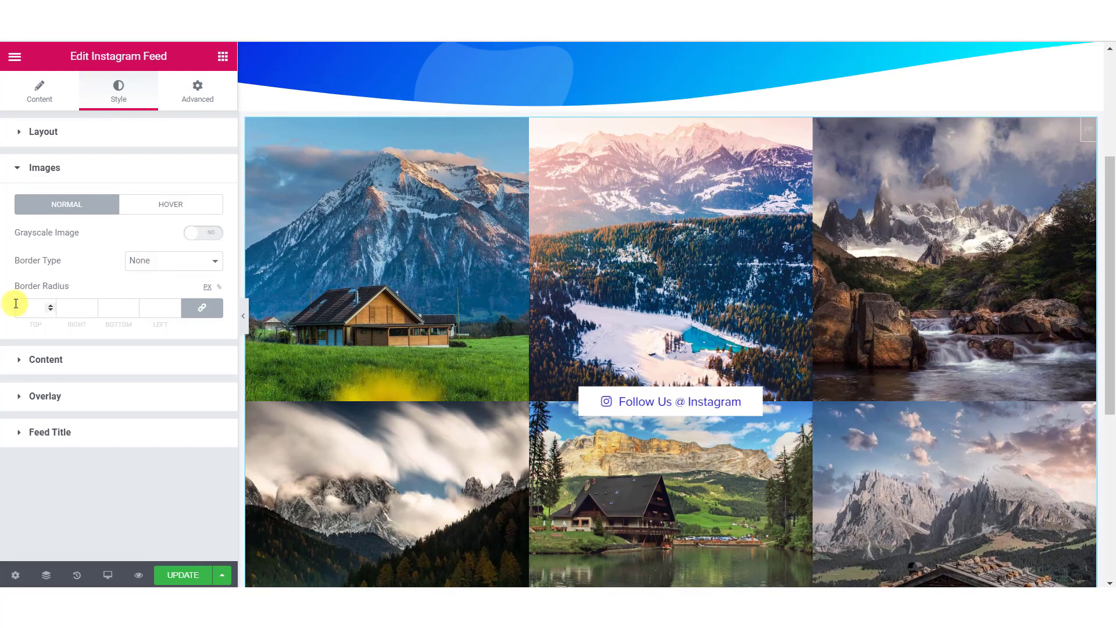
# - Expand Content styling and scroll through typography, alignment, padding and icon options
pyautogui.click(45, 359)
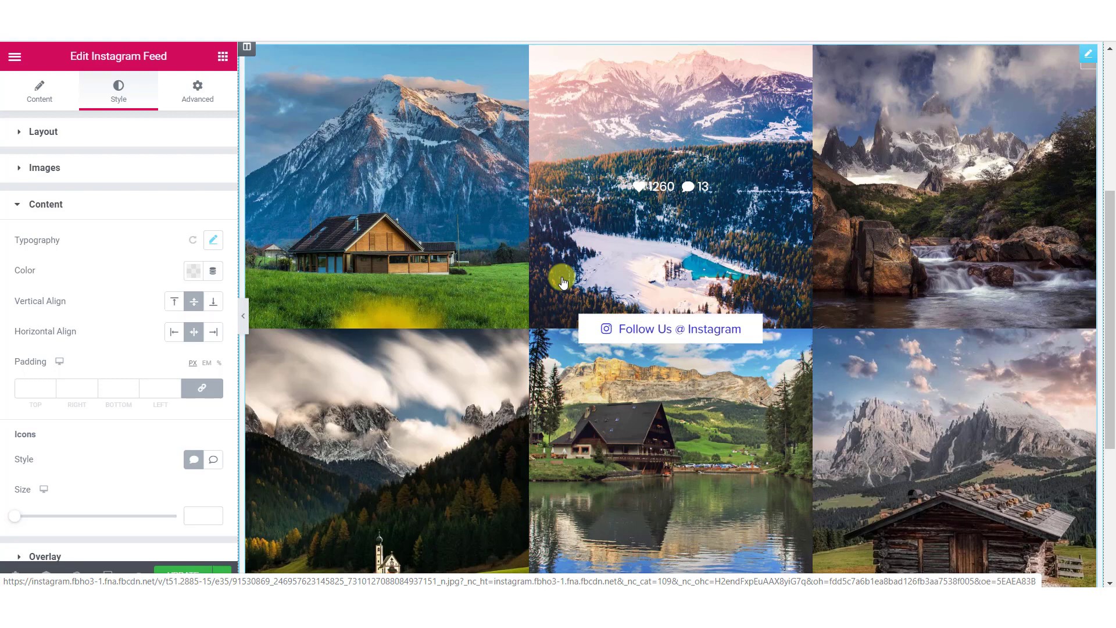
pyautogui.moveTo(120, 326)
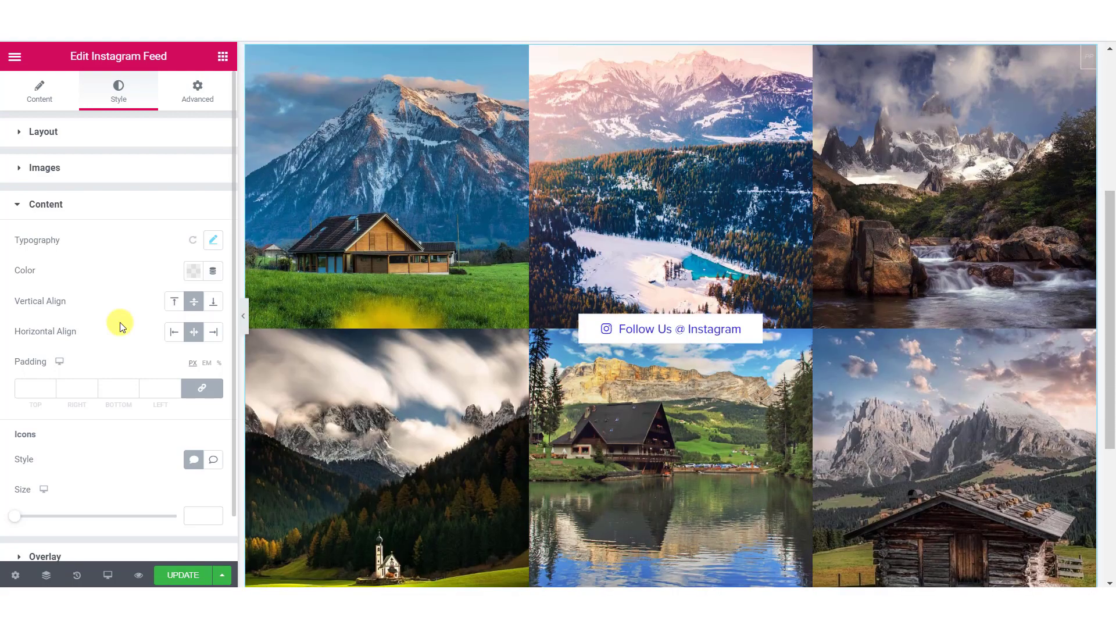
pyautogui.scroll(-3)
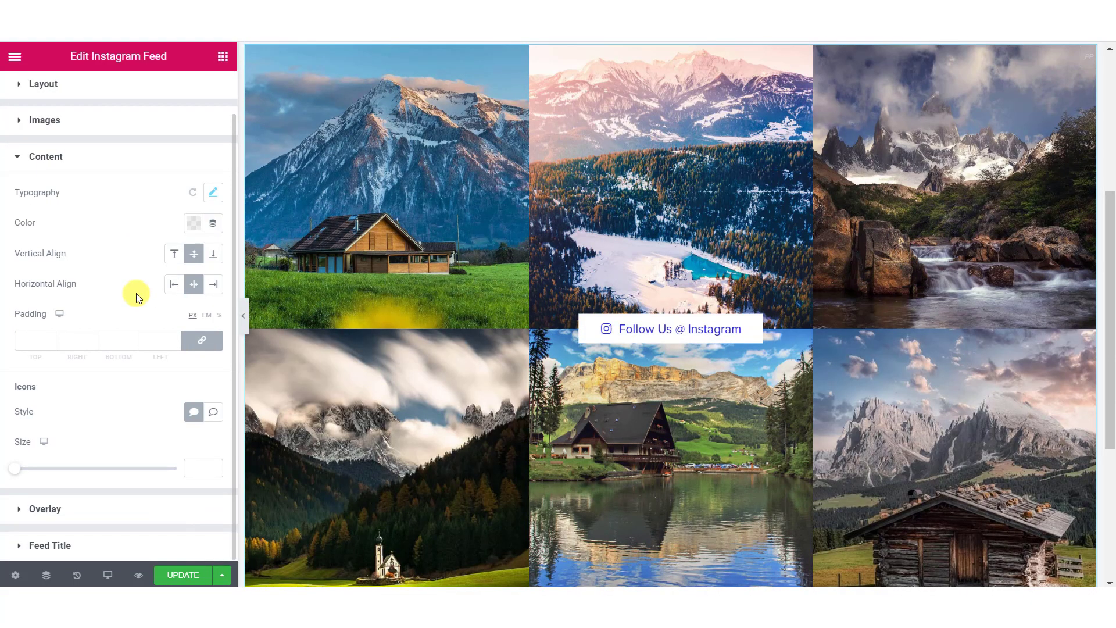
pyautogui.moveTo(101, 524)
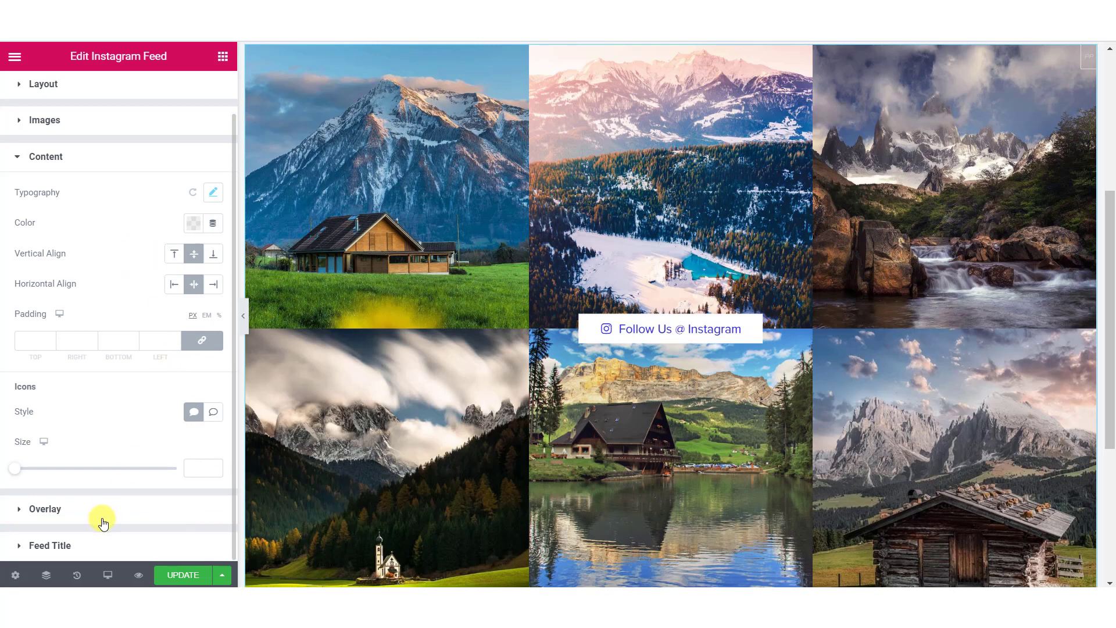
# - Try Soft Light on the overlay blend mode, revert to Normal, and show hover settings
pyautogui.click(44, 508)
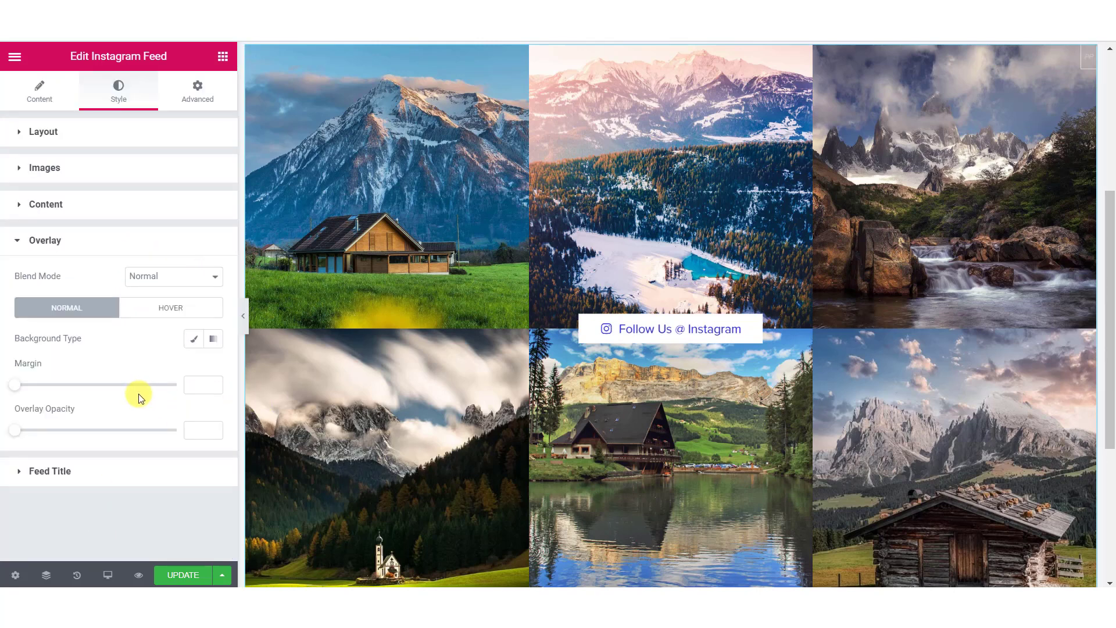
pyautogui.moveTo(177, 289)
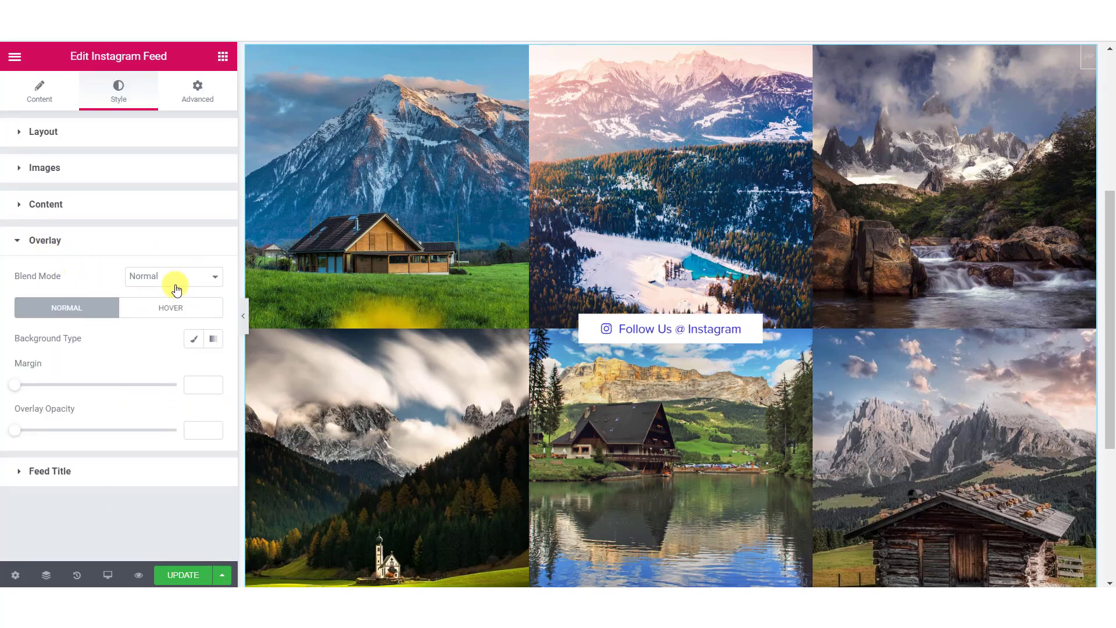
pyautogui.click(173, 276)
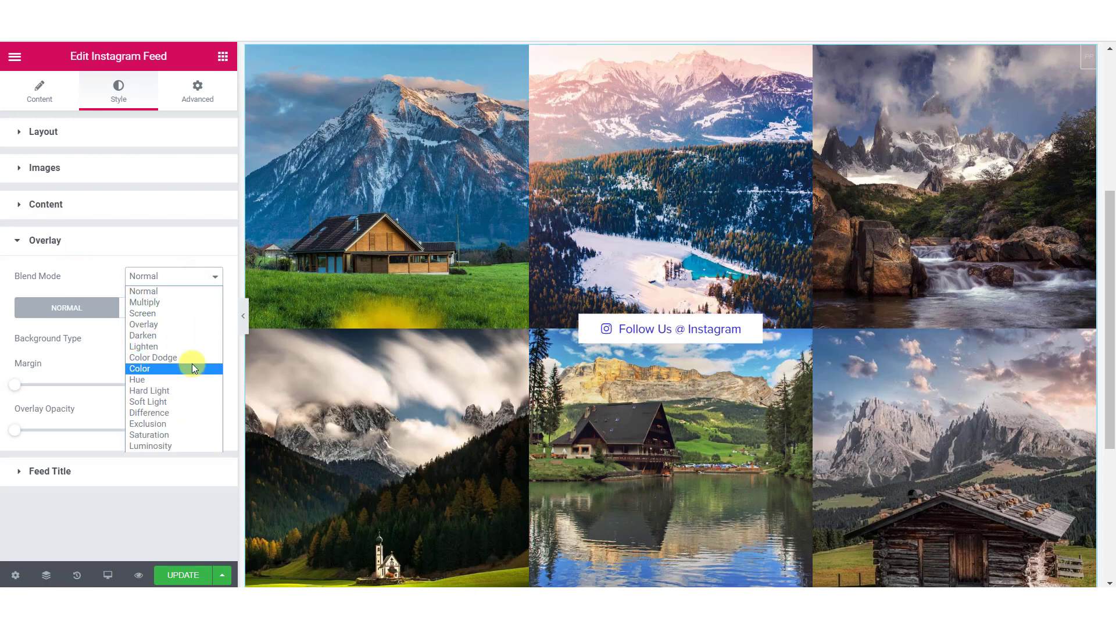
pyautogui.click(148, 401)
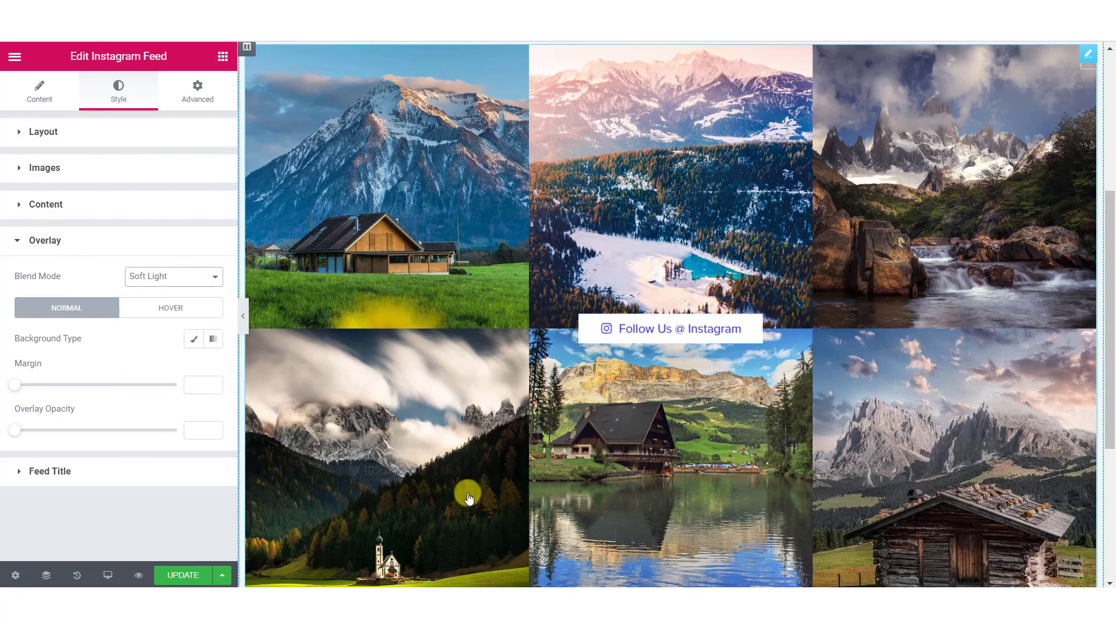
pyautogui.click(172, 276)
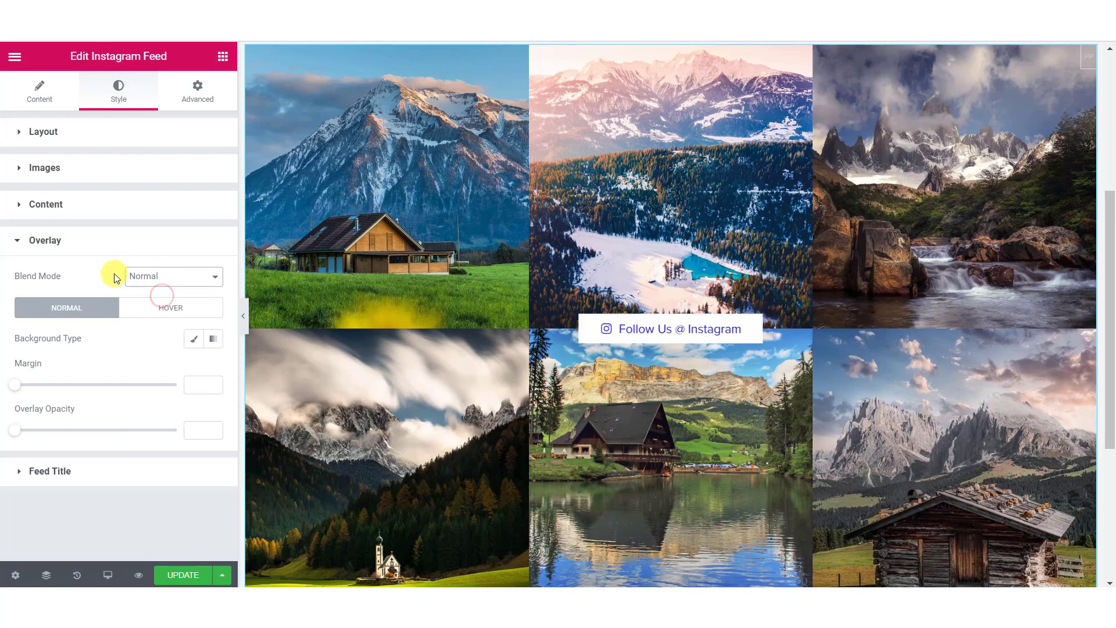
pyautogui.click(172, 277)
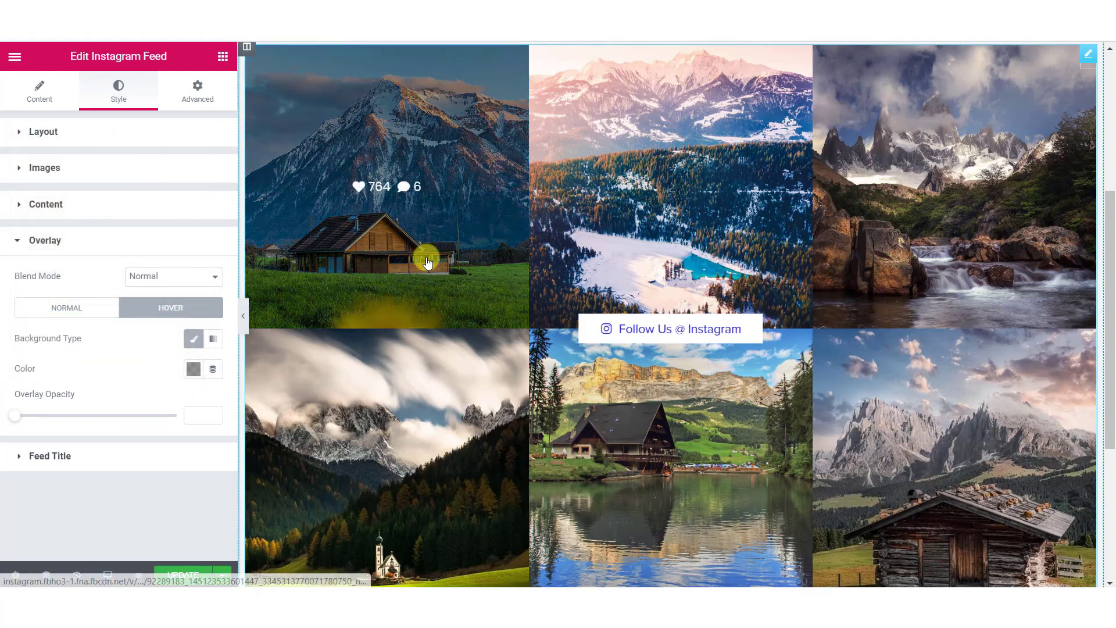
pyautogui.moveTo(425, 136)
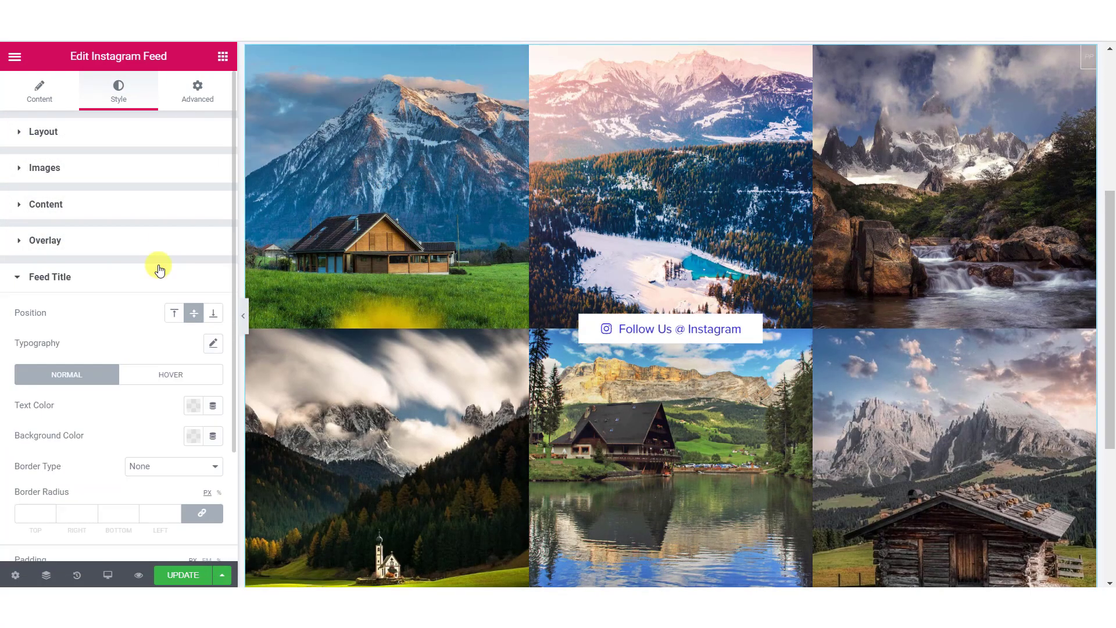
pyautogui.moveTo(202, 303)
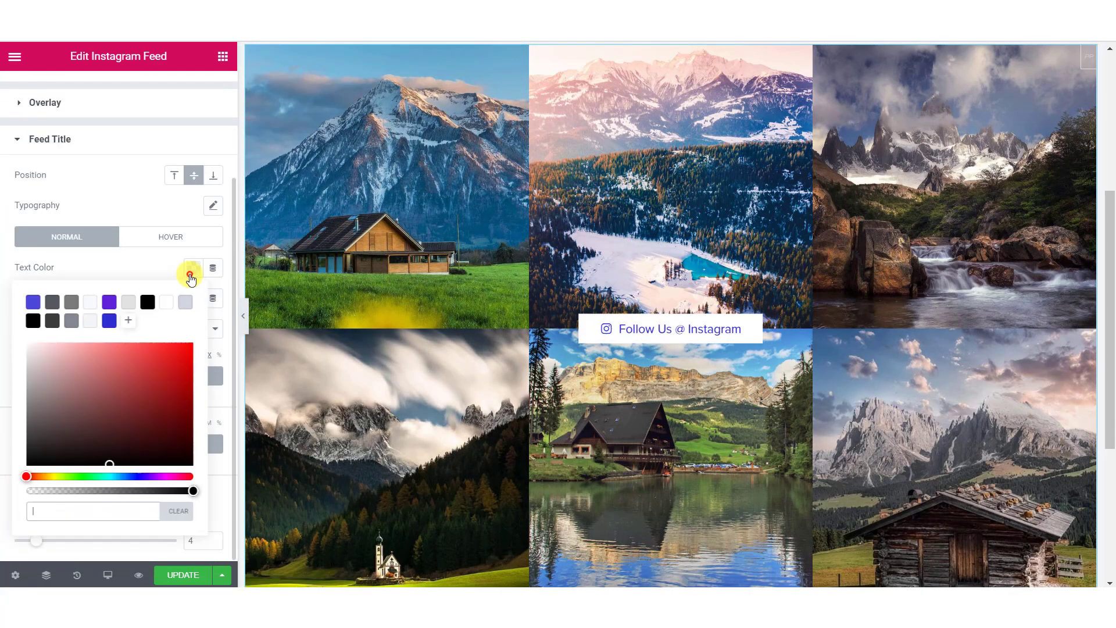
# - Make the Follow Us @ Instagram link orange and edit its typography
pyautogui.click(190, 269)
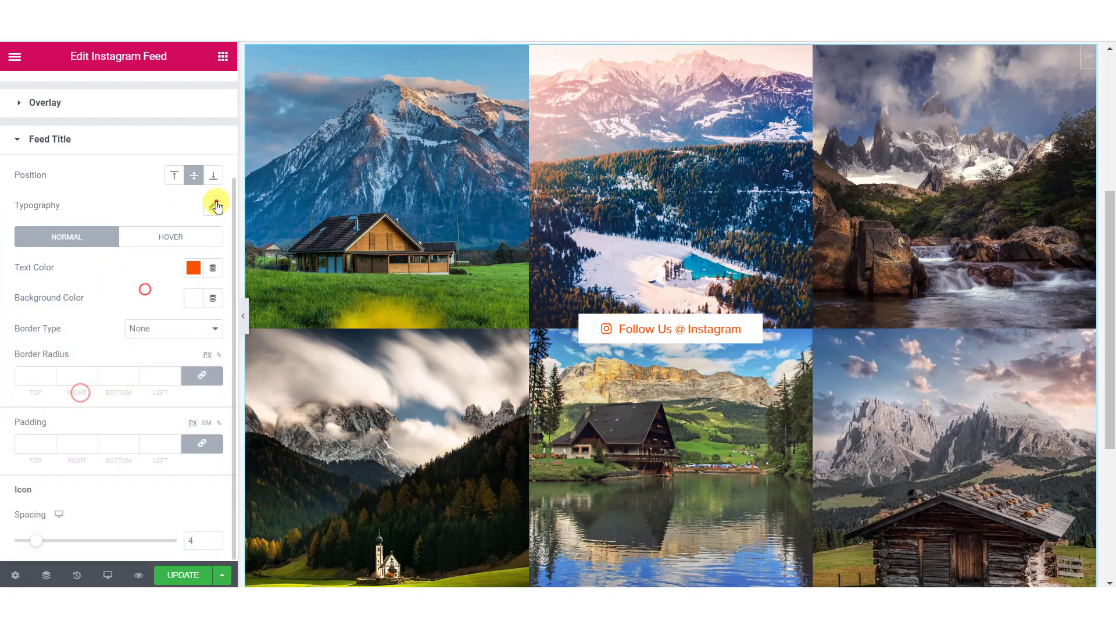
pyautogui.click(216, 206)
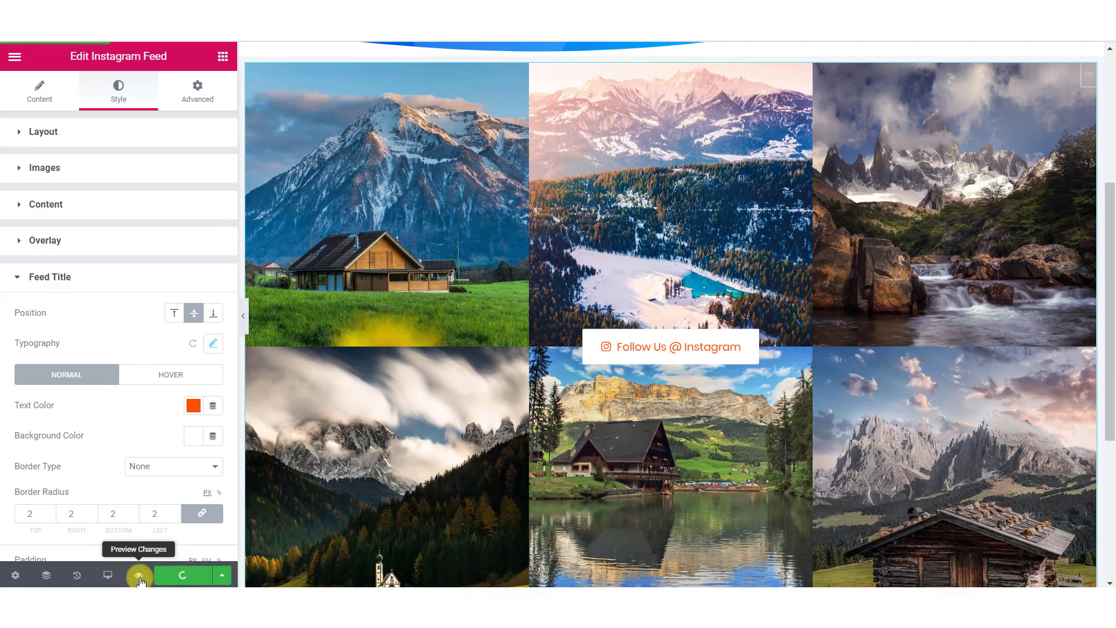
# - Preview the page live and open the third feed photo in the lightbox
pyautogui.click(139, 575)
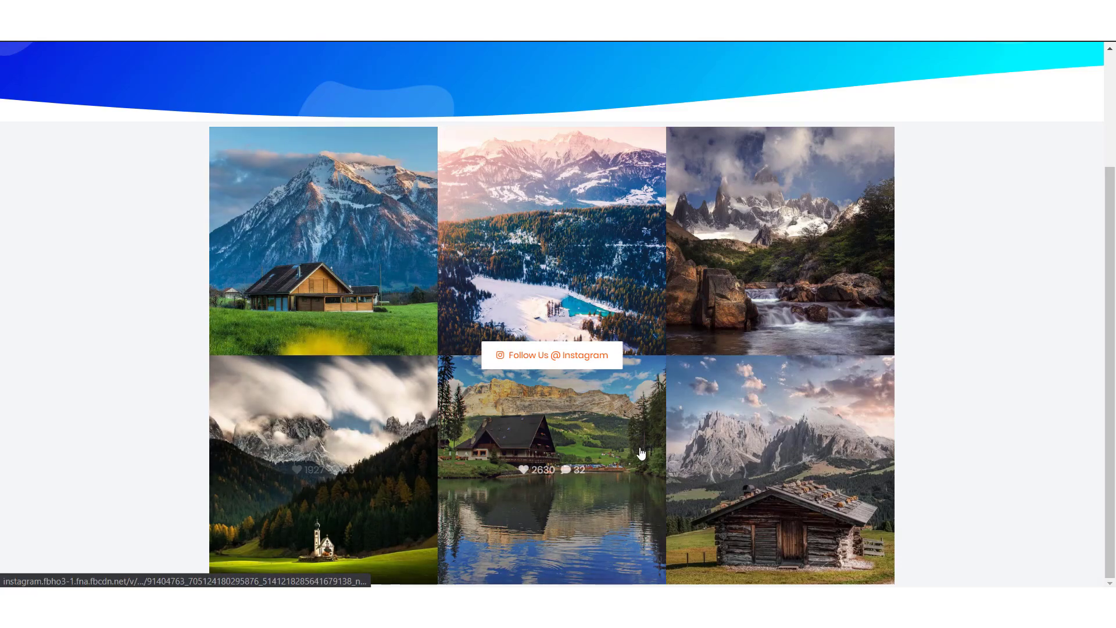
pyautogui.click(780, 241)
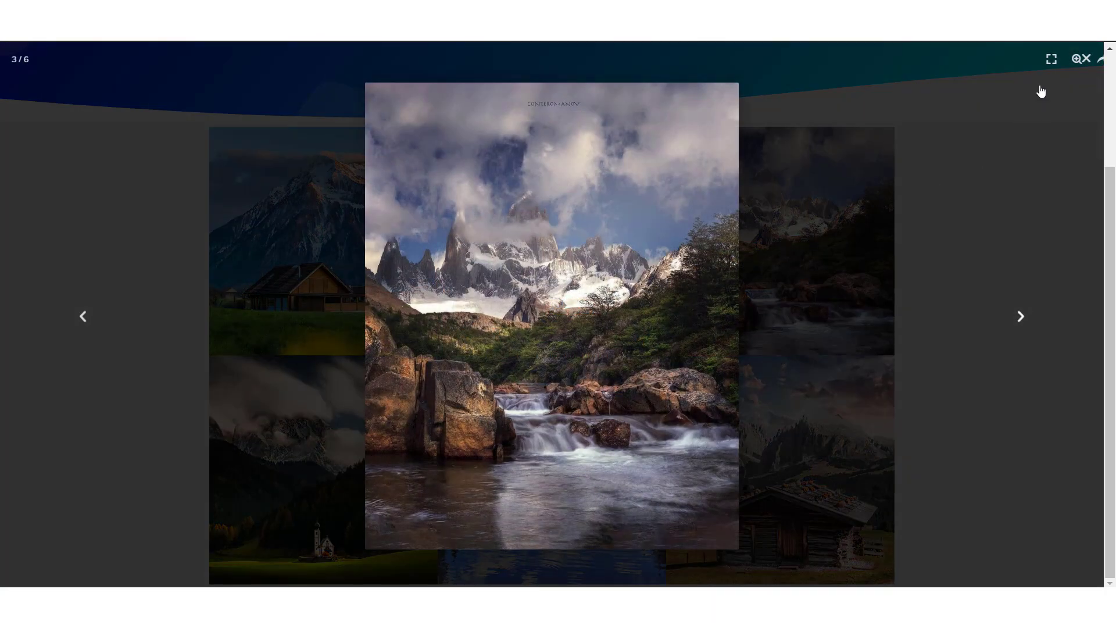